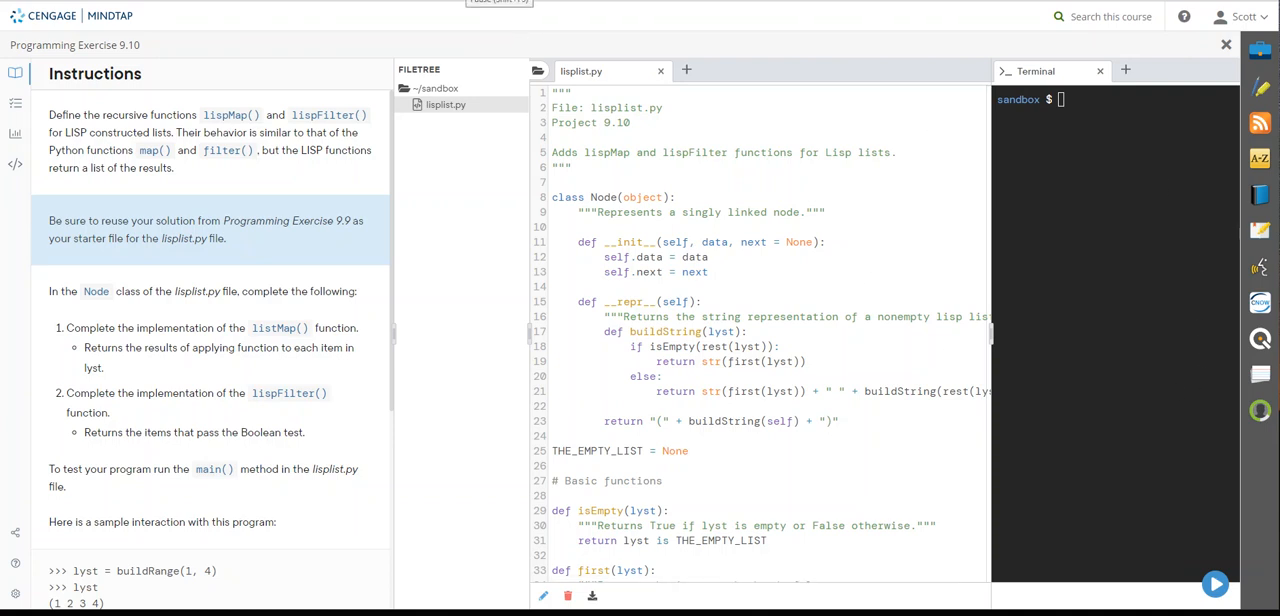
- Scroll to the end of liplist.py past insert, equals and removeAll
scroll(down, 3)
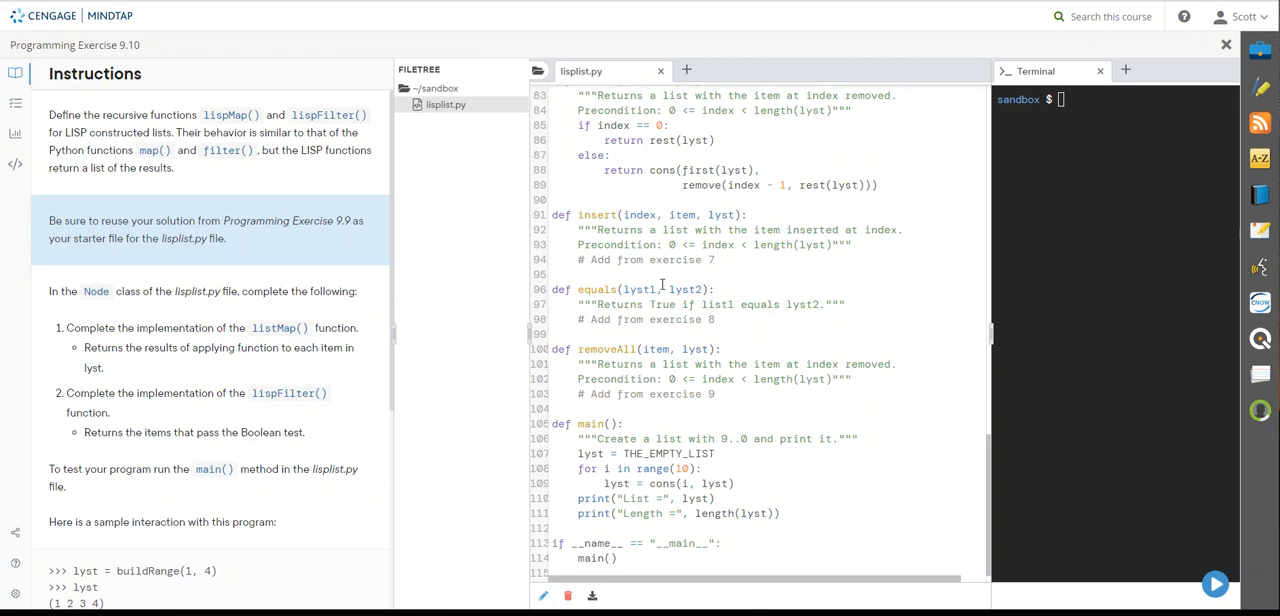
mouse_move(620, 252)
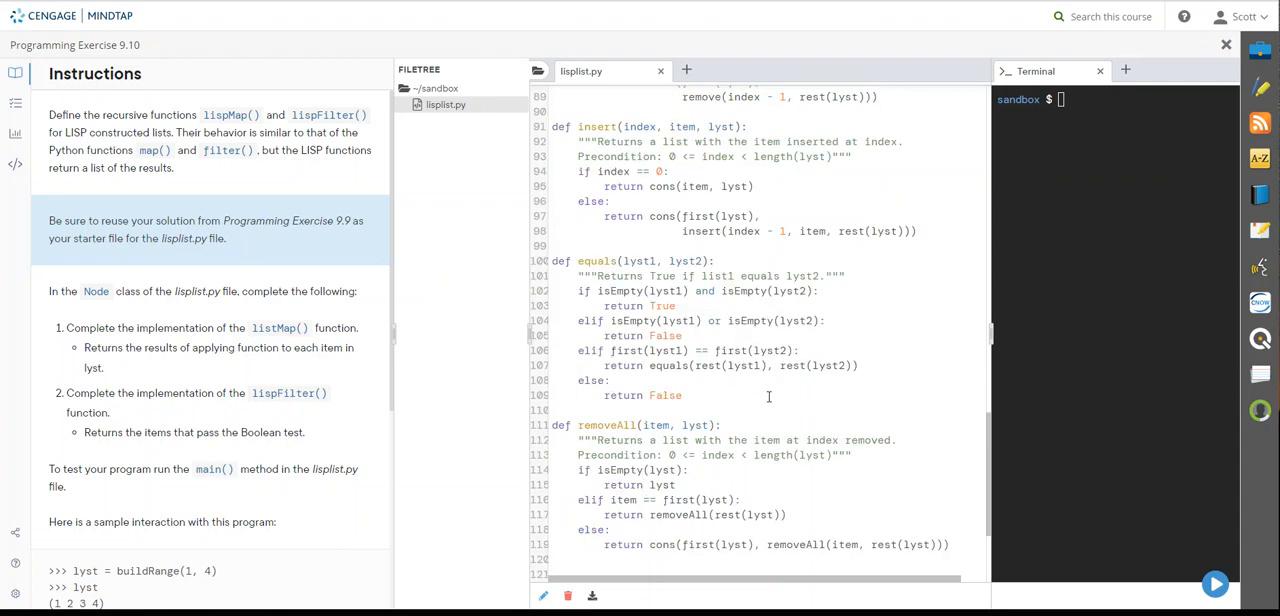
scroll(down, 3)
text(def)
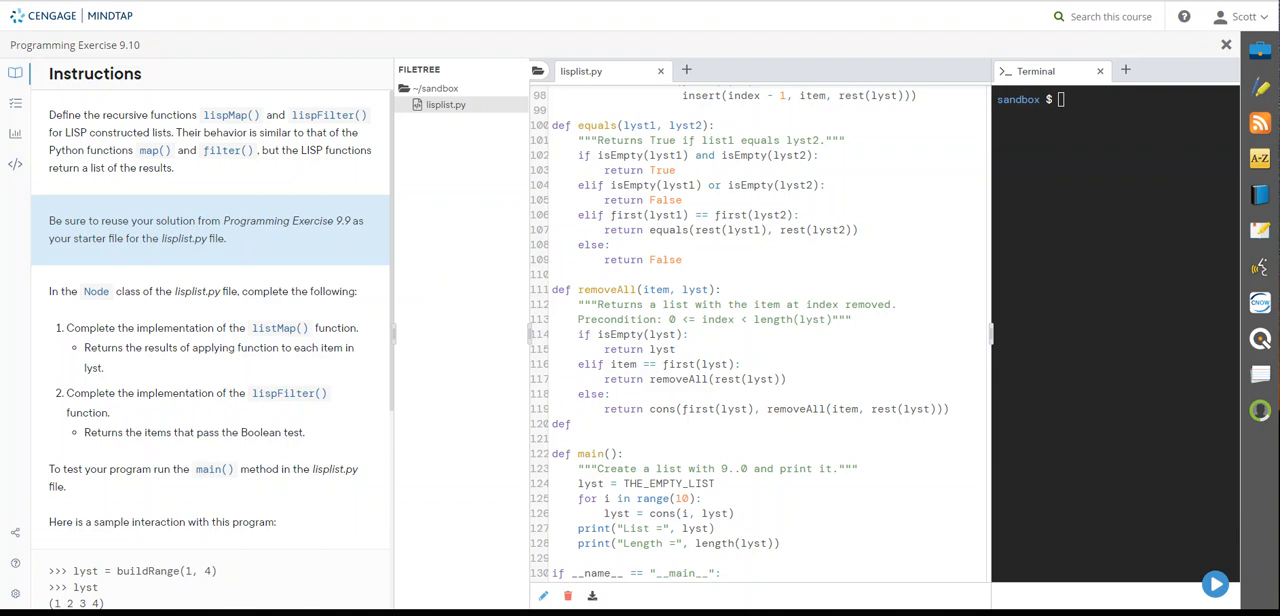
- Declare def lispMap(function, lyst): with a triple-quoted docstring about applying function to each item
text(lispMap()
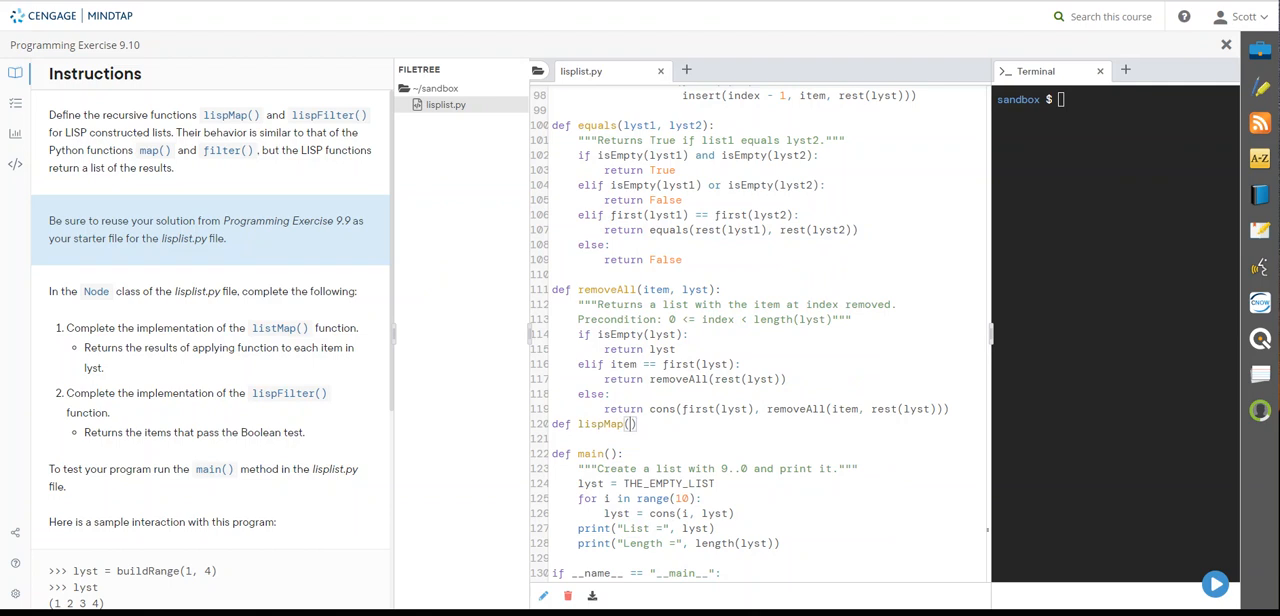
text(faunct)
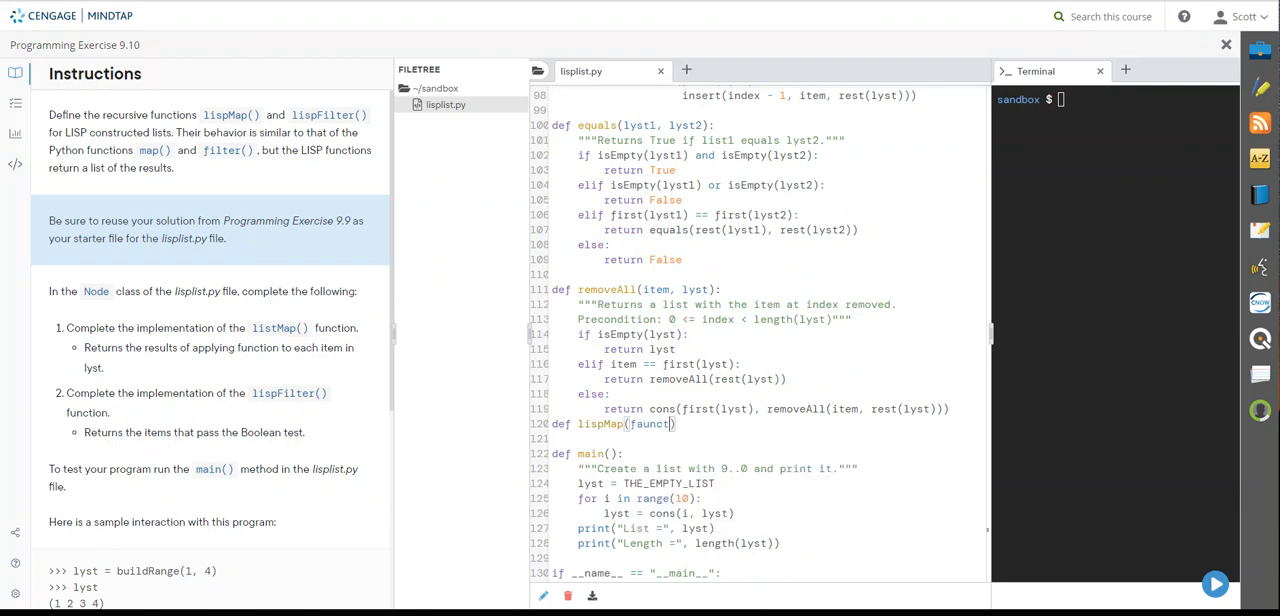
text(ion)
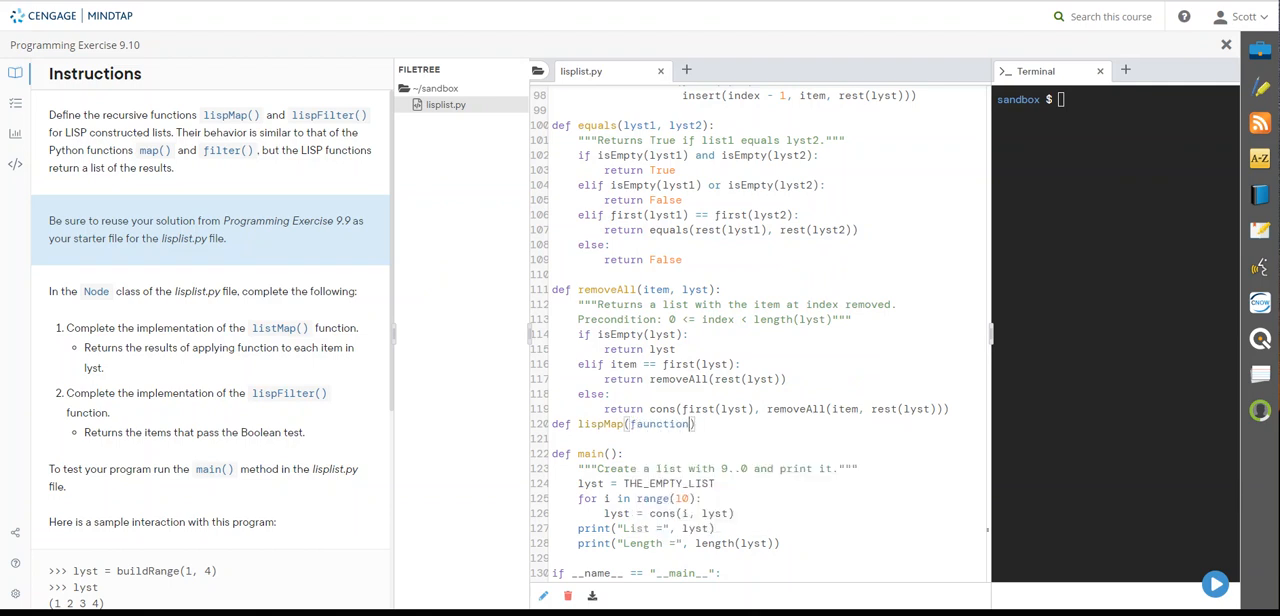
text(, lyst)
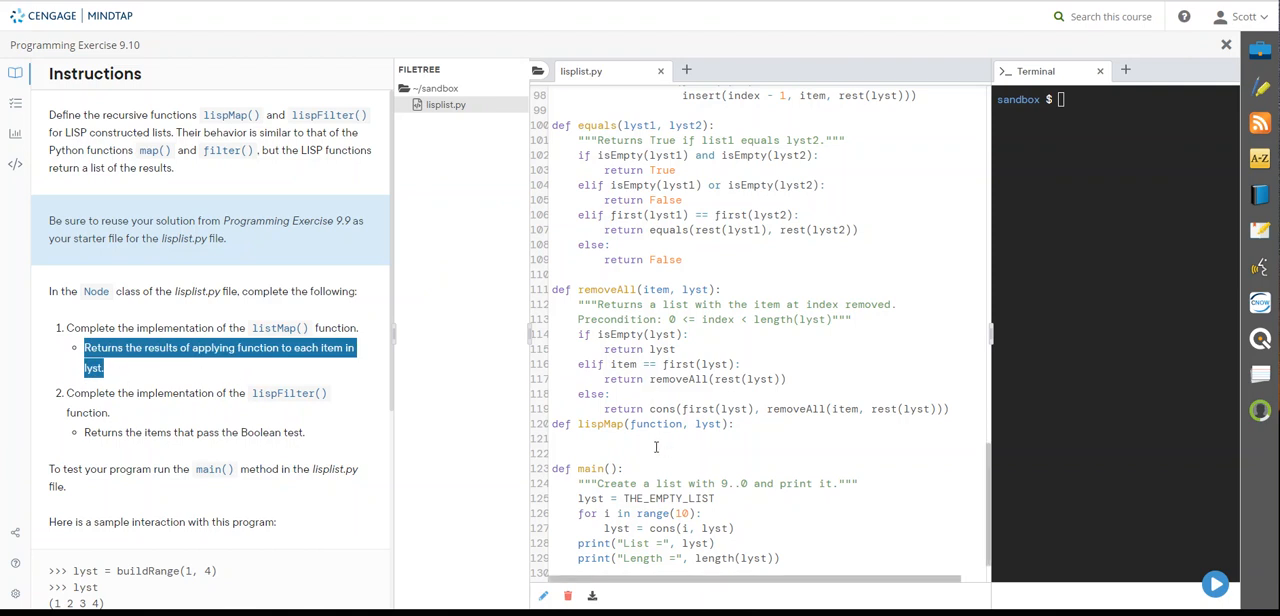
click(640, 440)
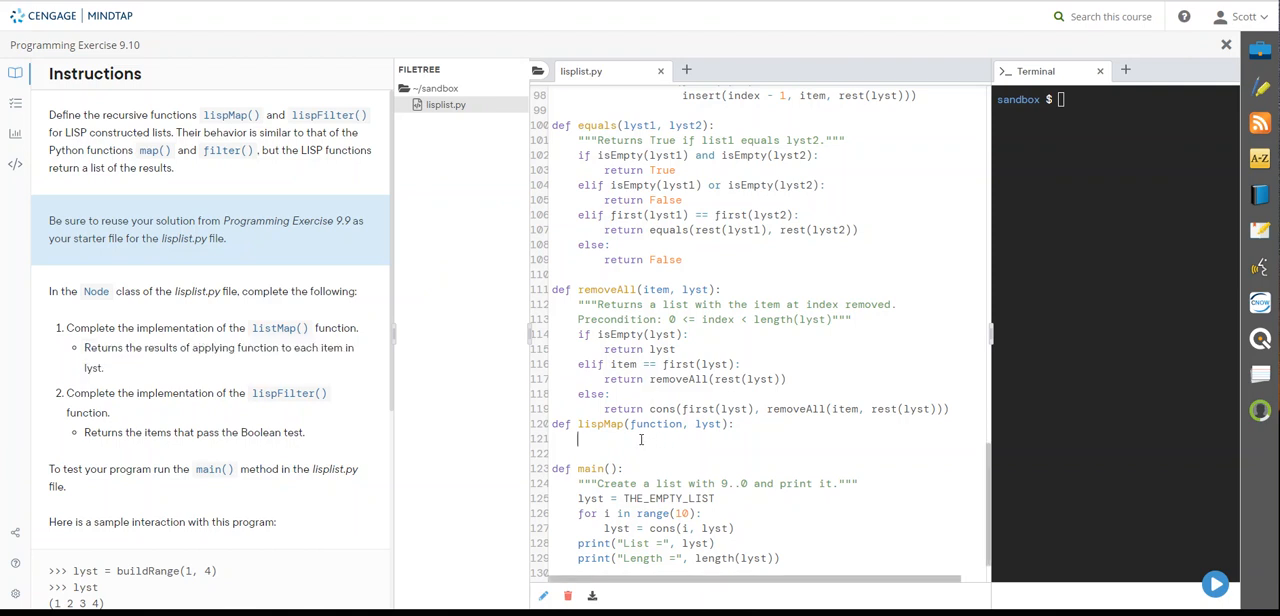
text(""")
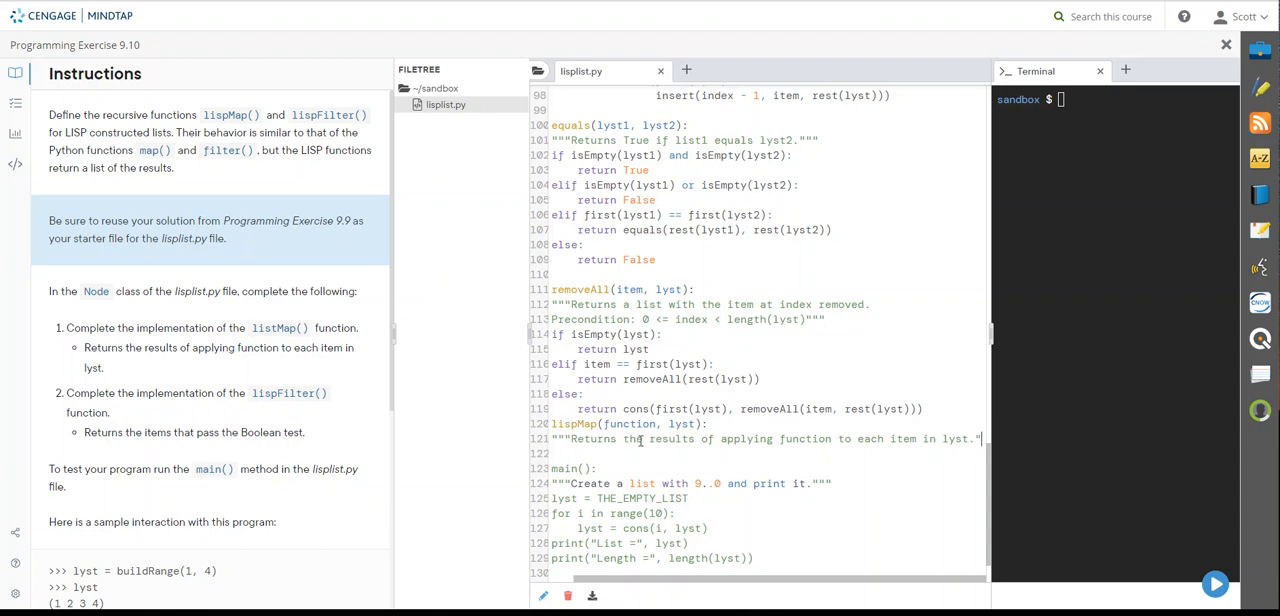
mouse_move(776, 404)
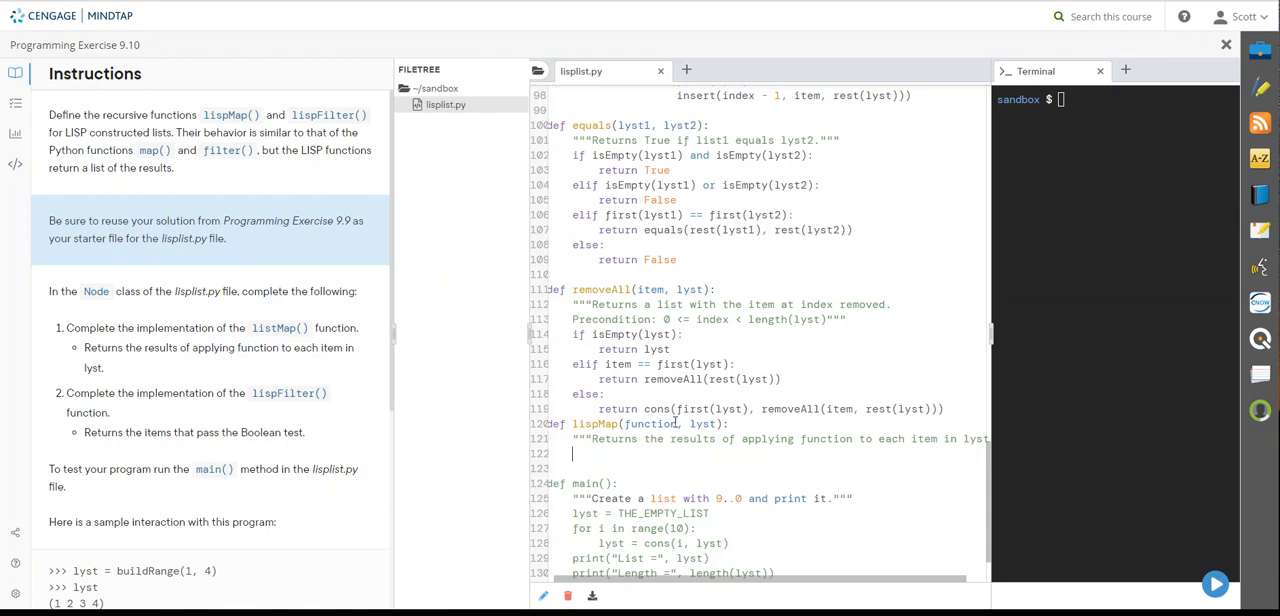
- Make lispMap return lyst when isEmpty(lyst) is true and begin an else: branch
click(572, 452)
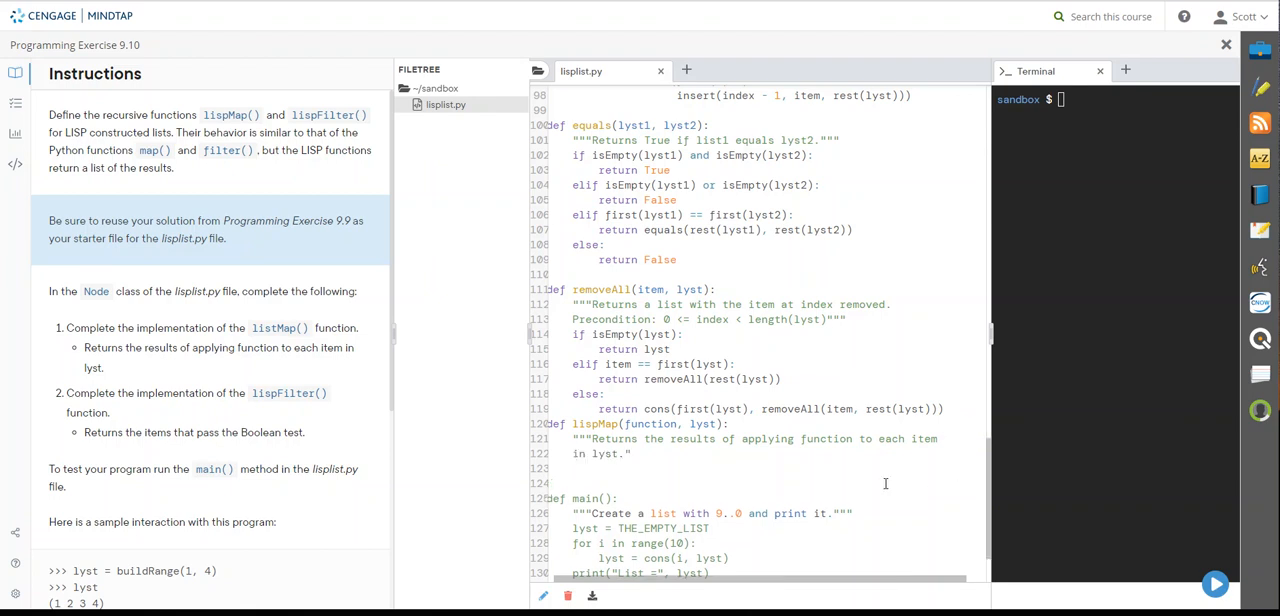
drag(990, 334, 1116, 334)
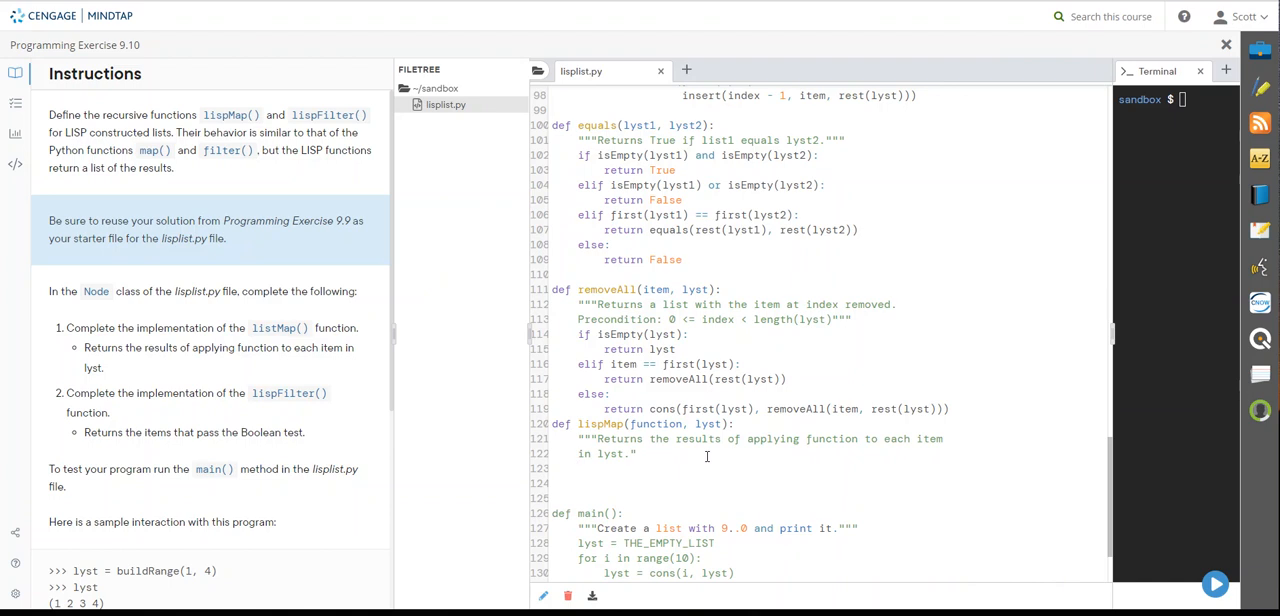
text(if is)
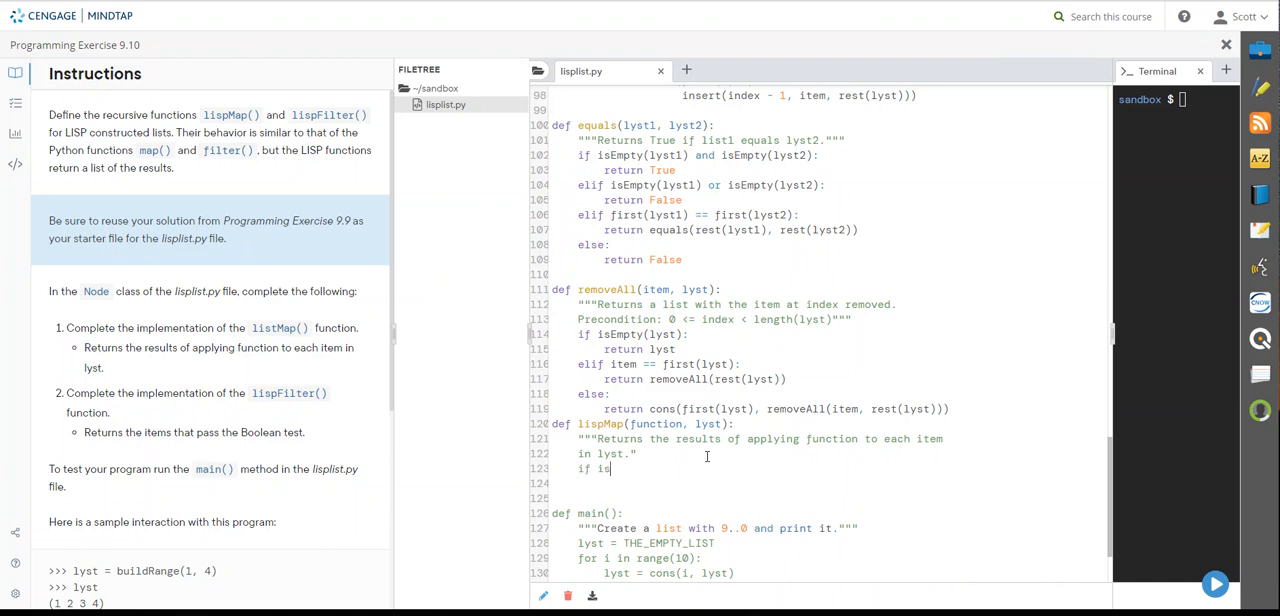
text(Empty)
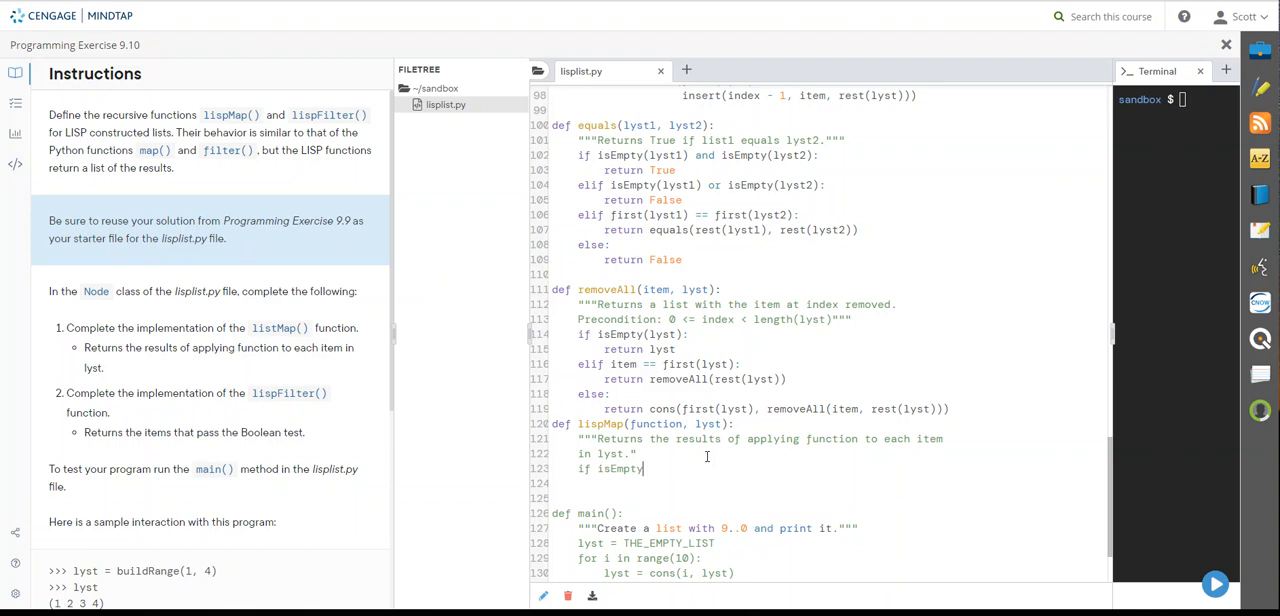
text((lyst):)
click(830, 452)
text(")
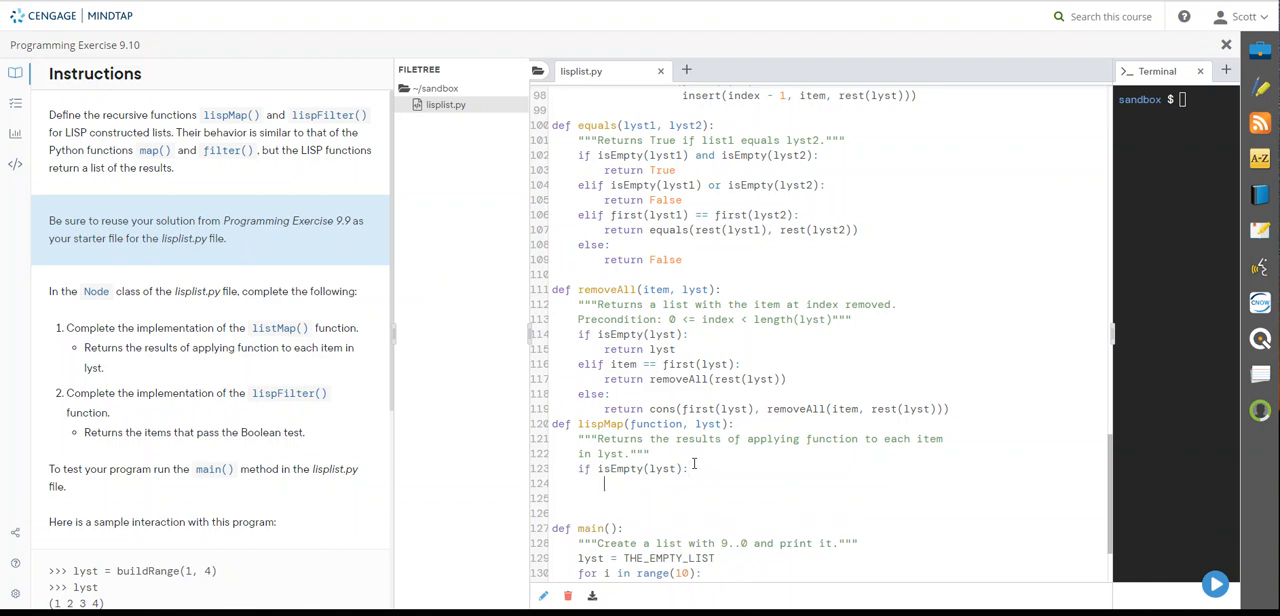
text(return)
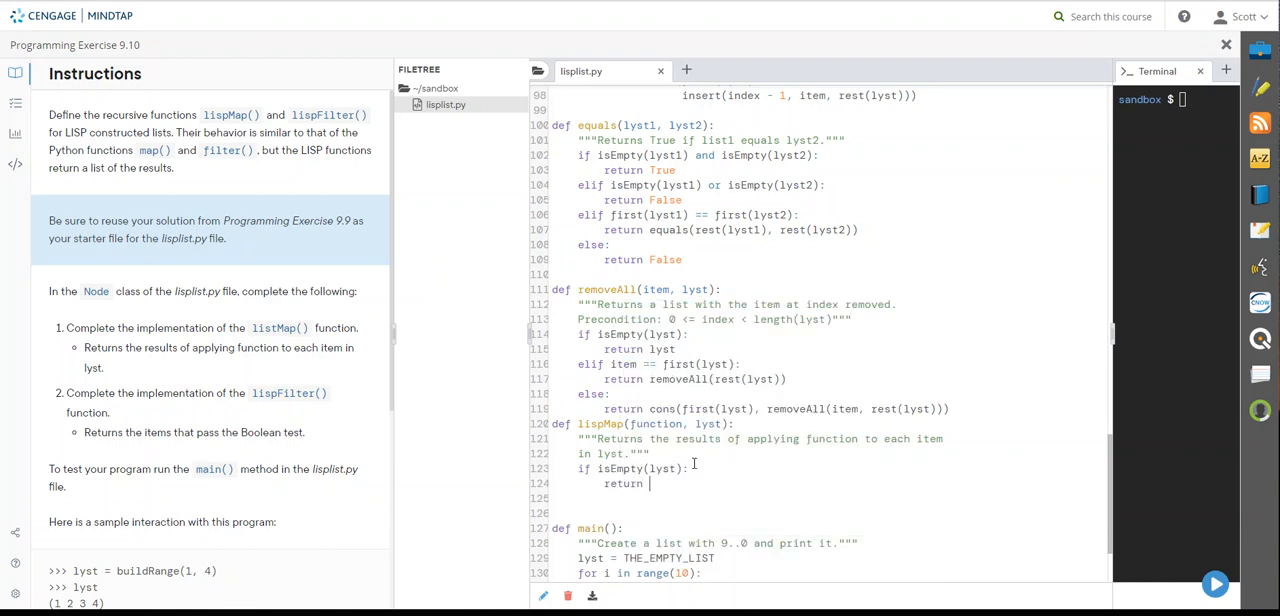
text(lyst)
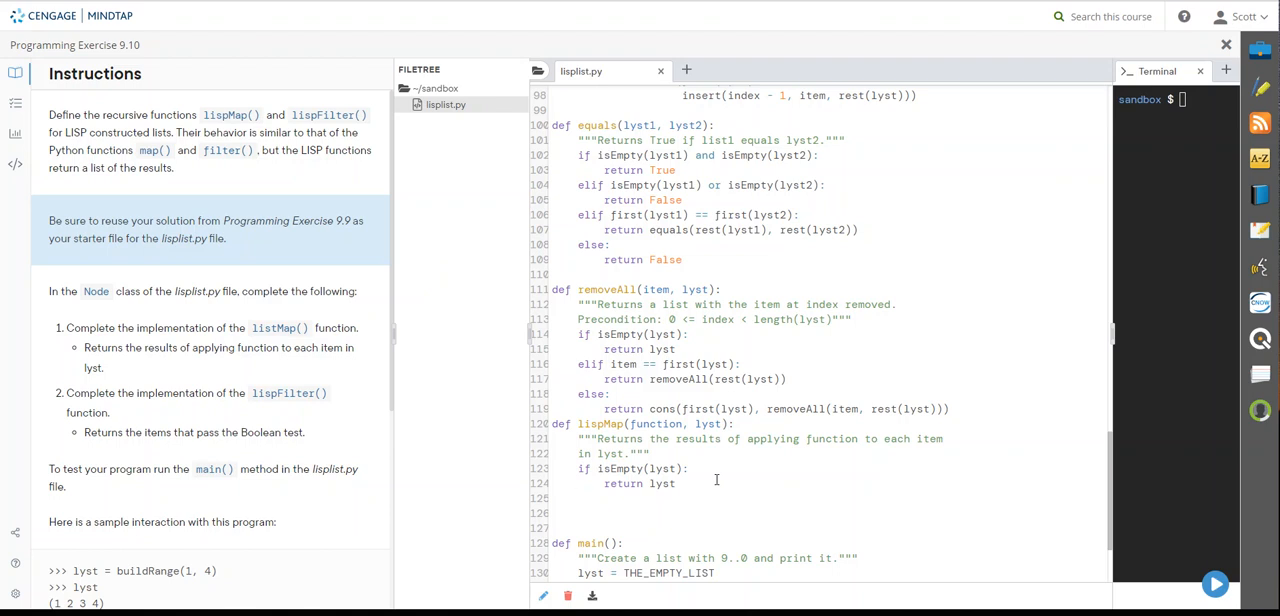
click(576, 498)
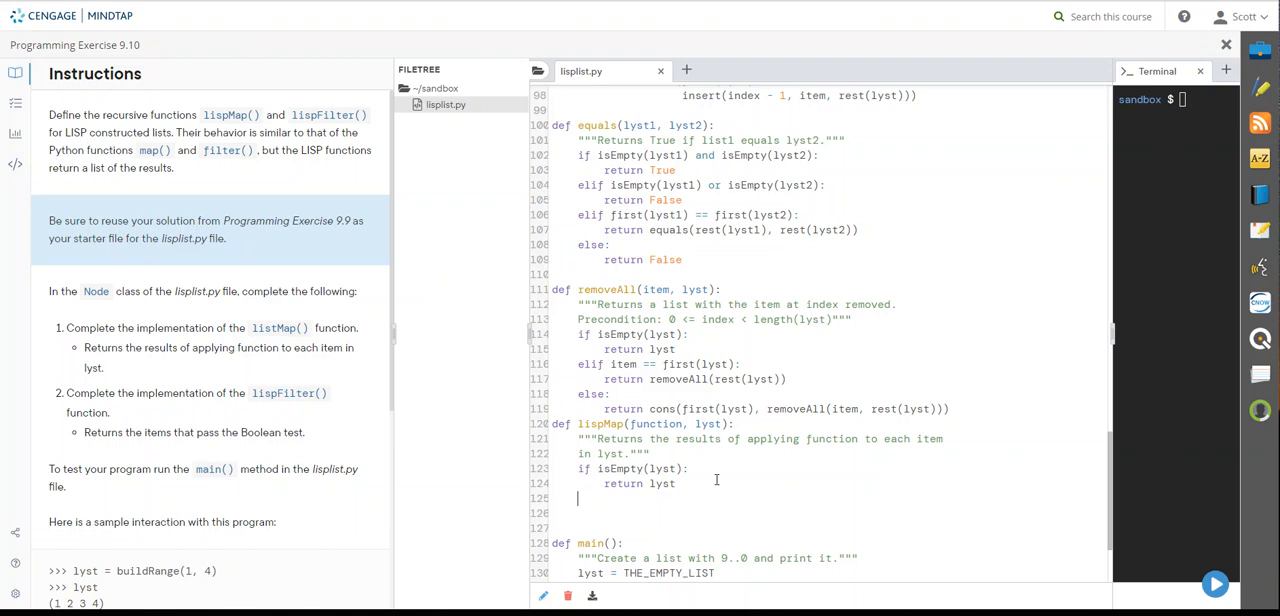
text(else::)
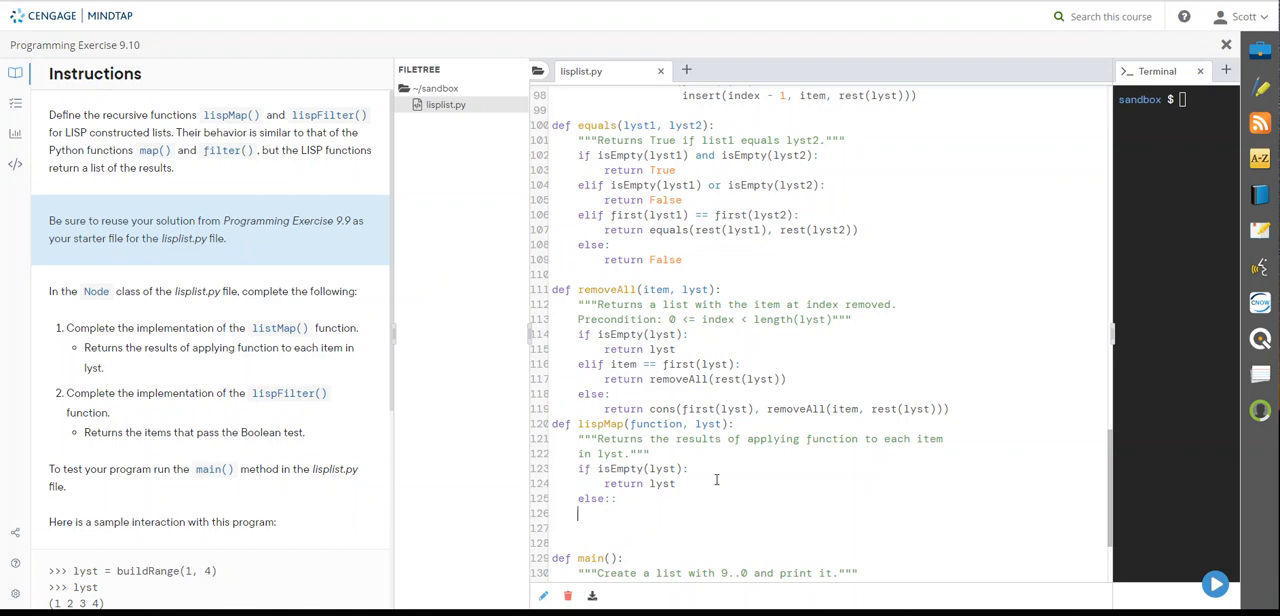
- Return cons(function(first(lyst)), lispMap(function, rest(lyst))) in the else branch and add blank lines after
key(Backspace)
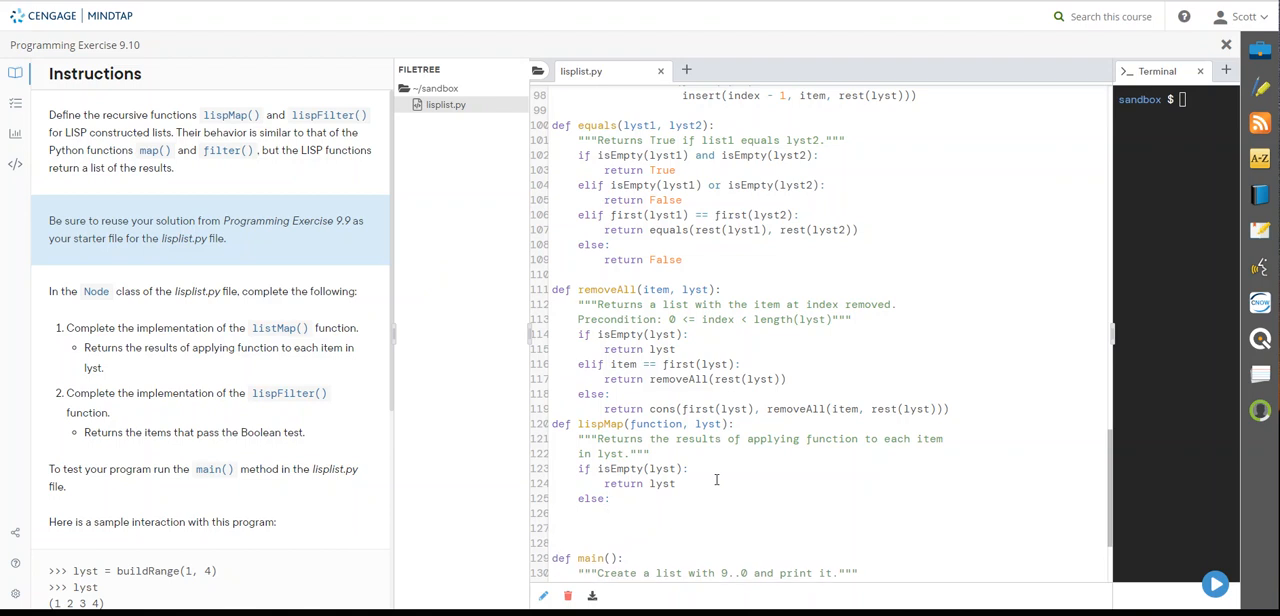
text(return)
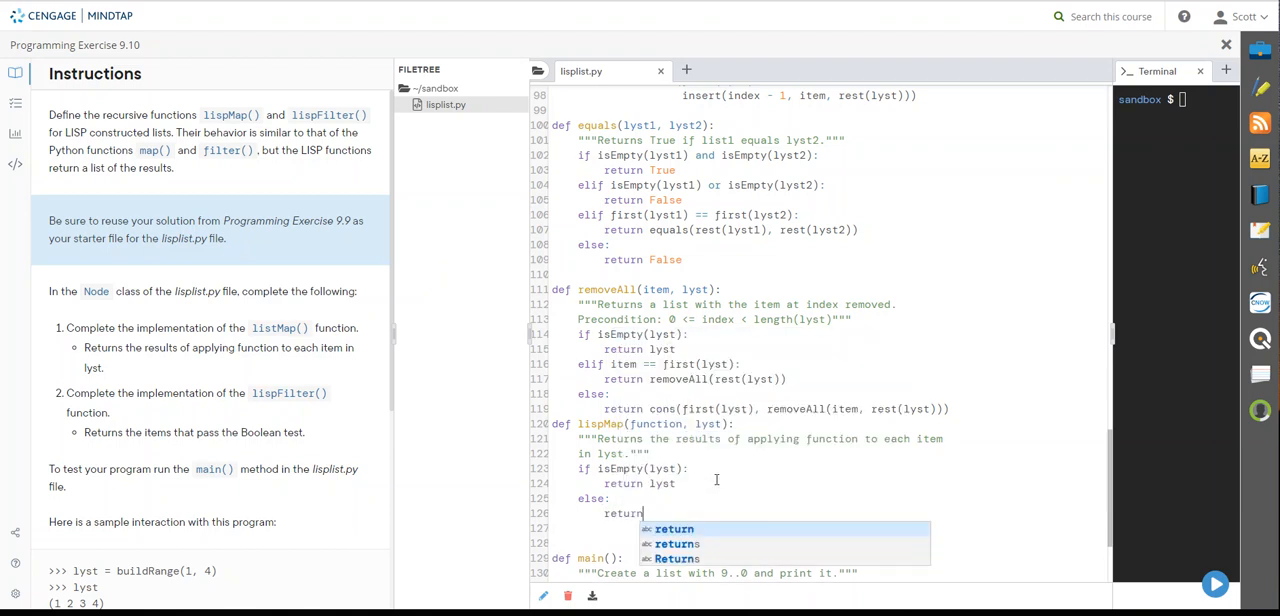
text(cons()
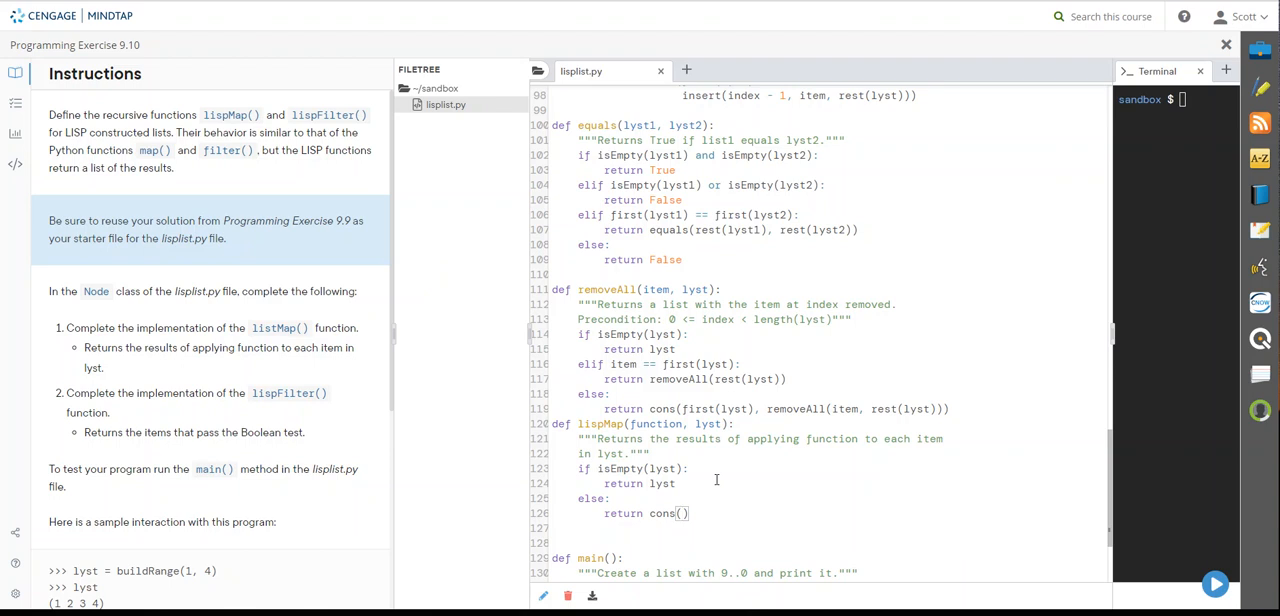
text(function()
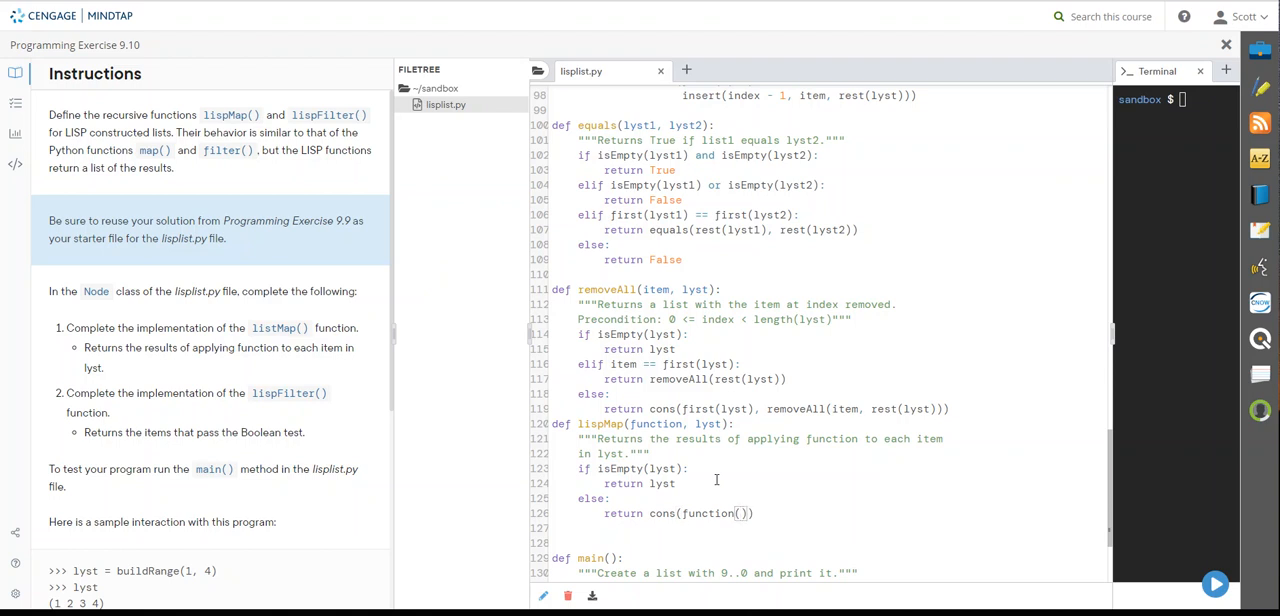
text(first()
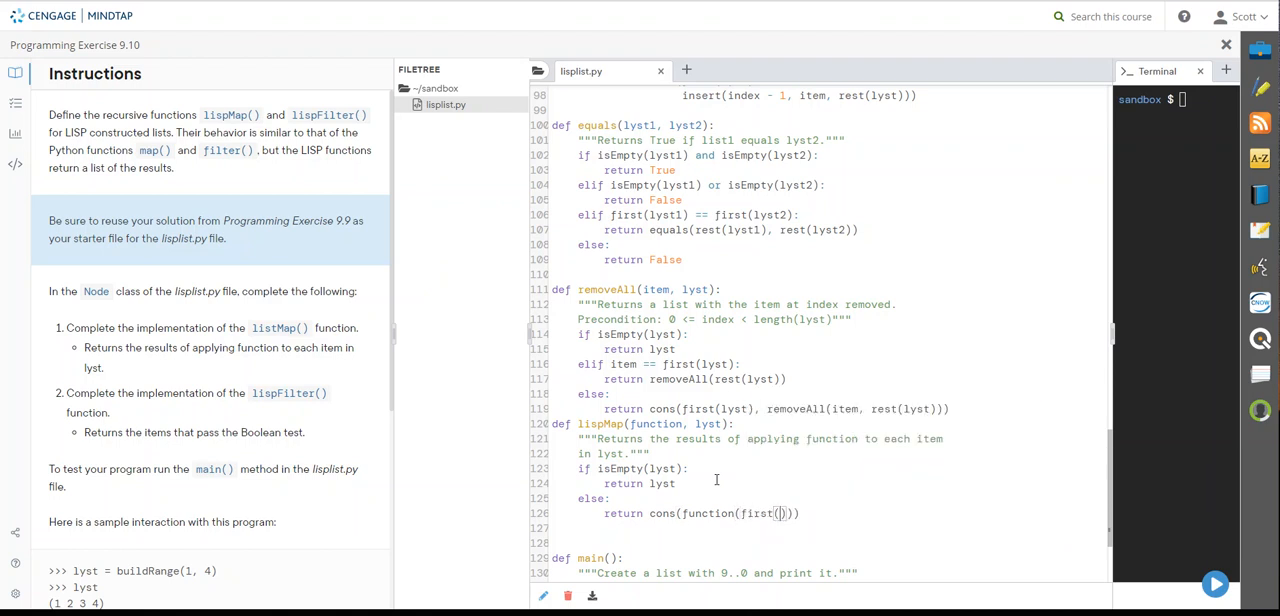
text(lyst)
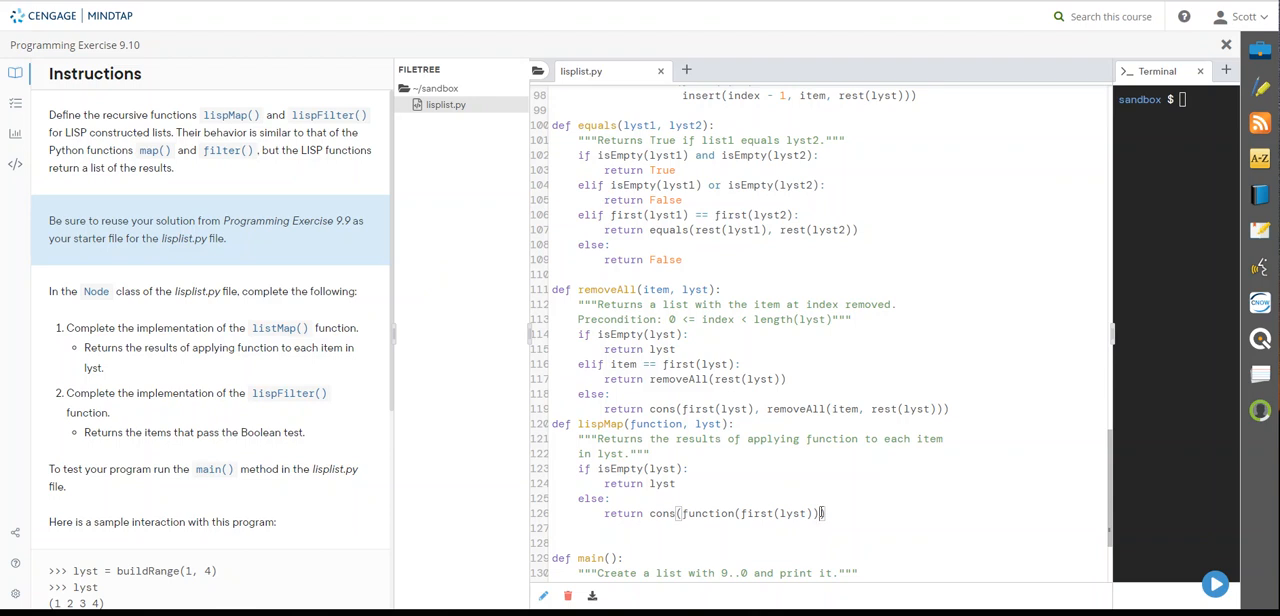
text(,)
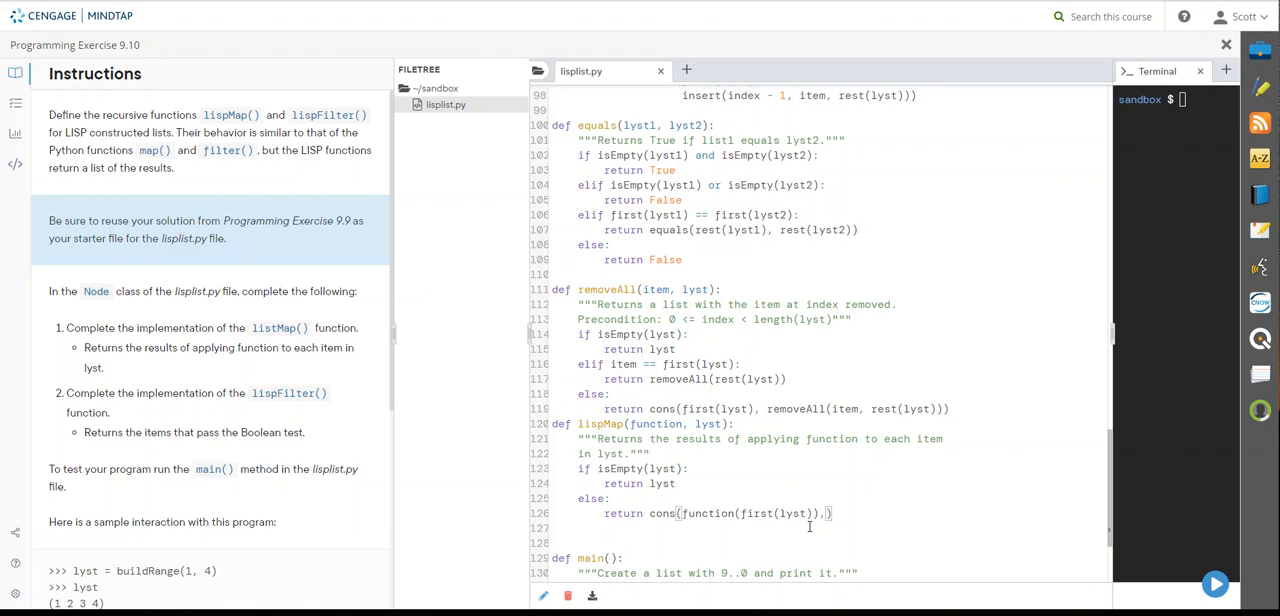
text(lispMap()
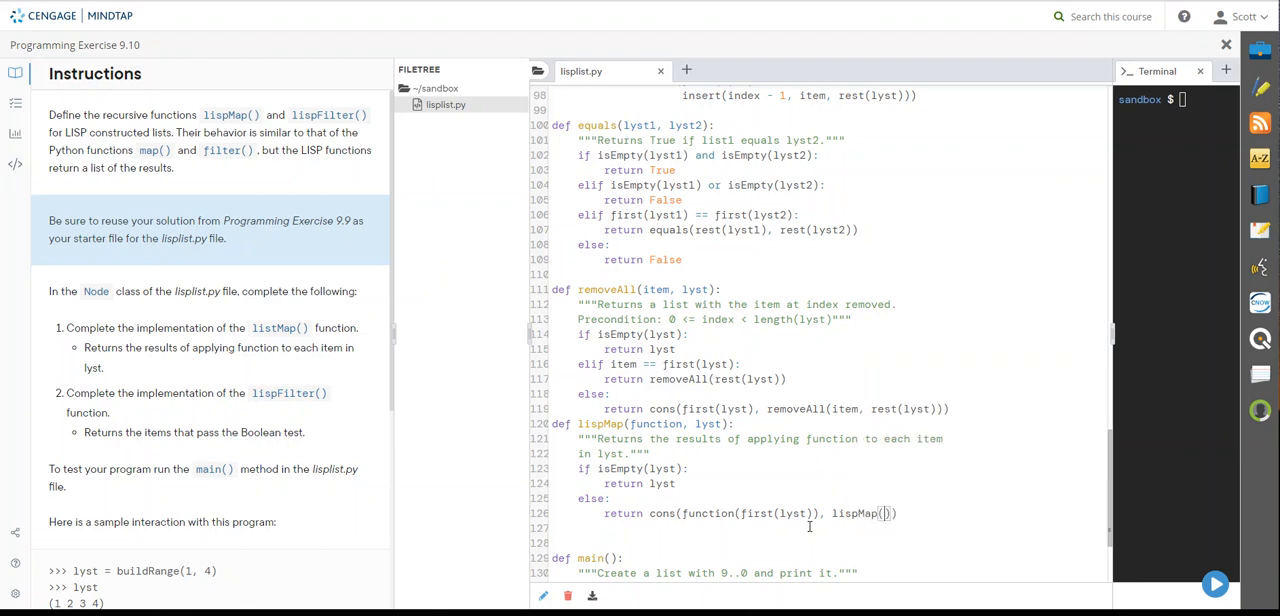
text(function,)
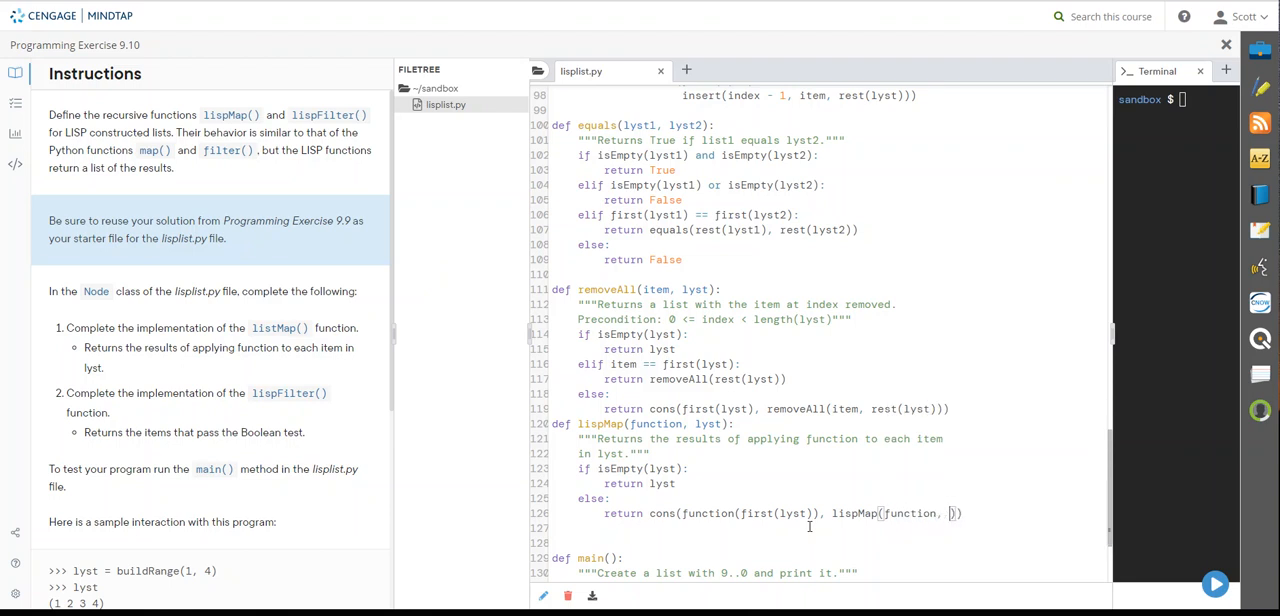
text(rest()
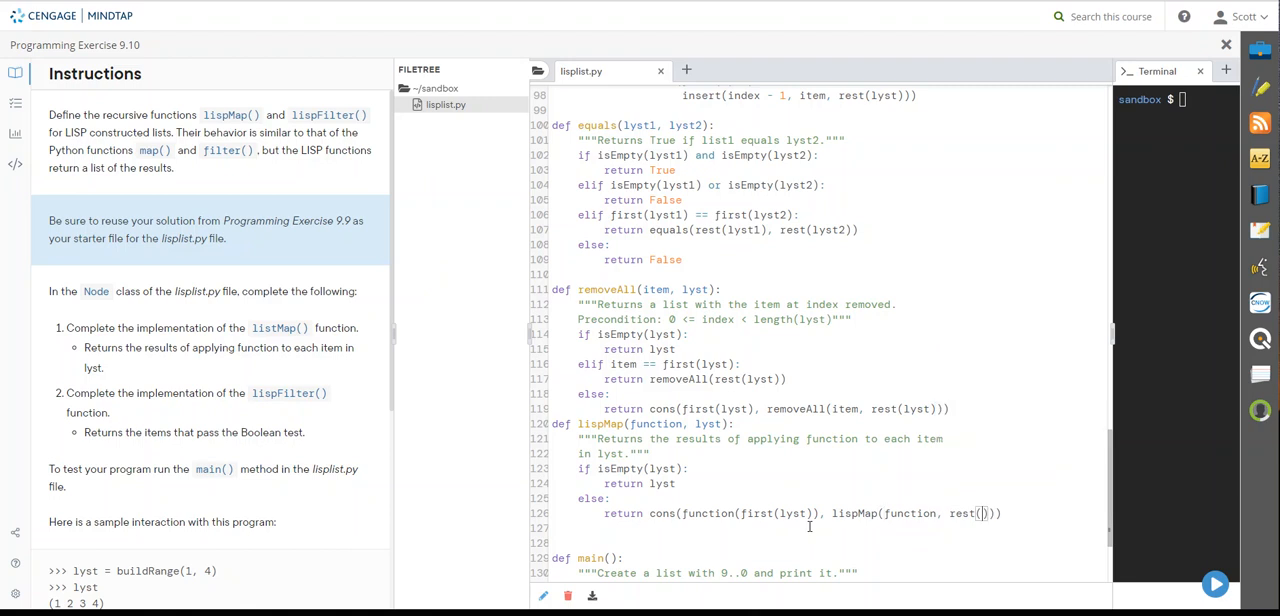
text(lyst)
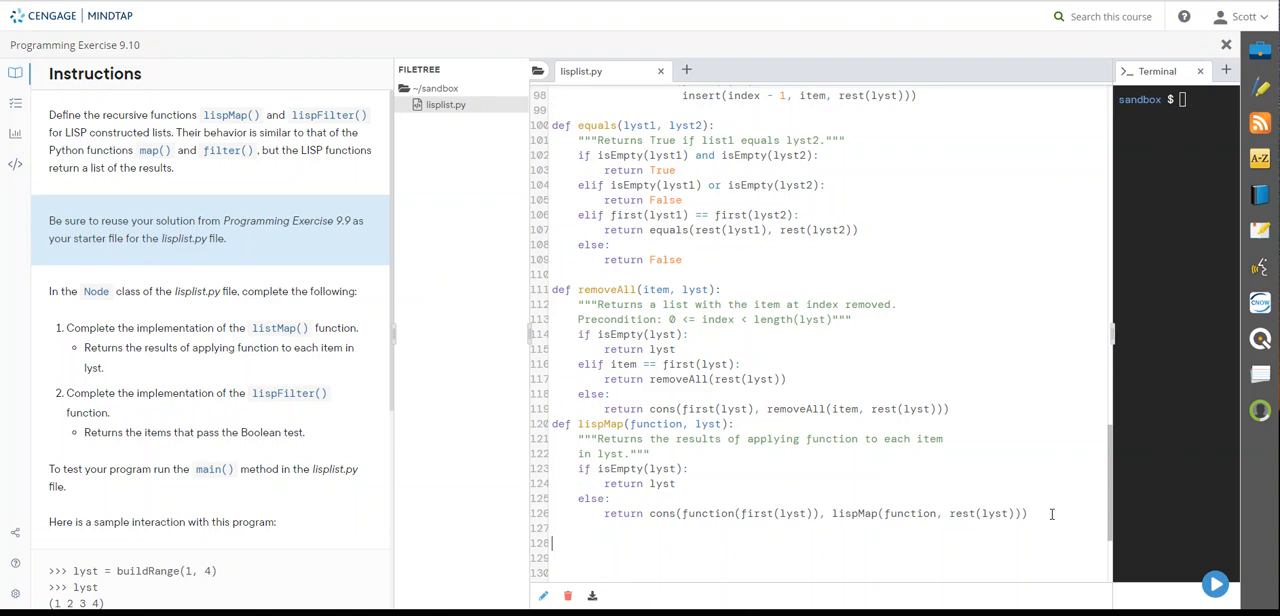
scroll(down, 3)
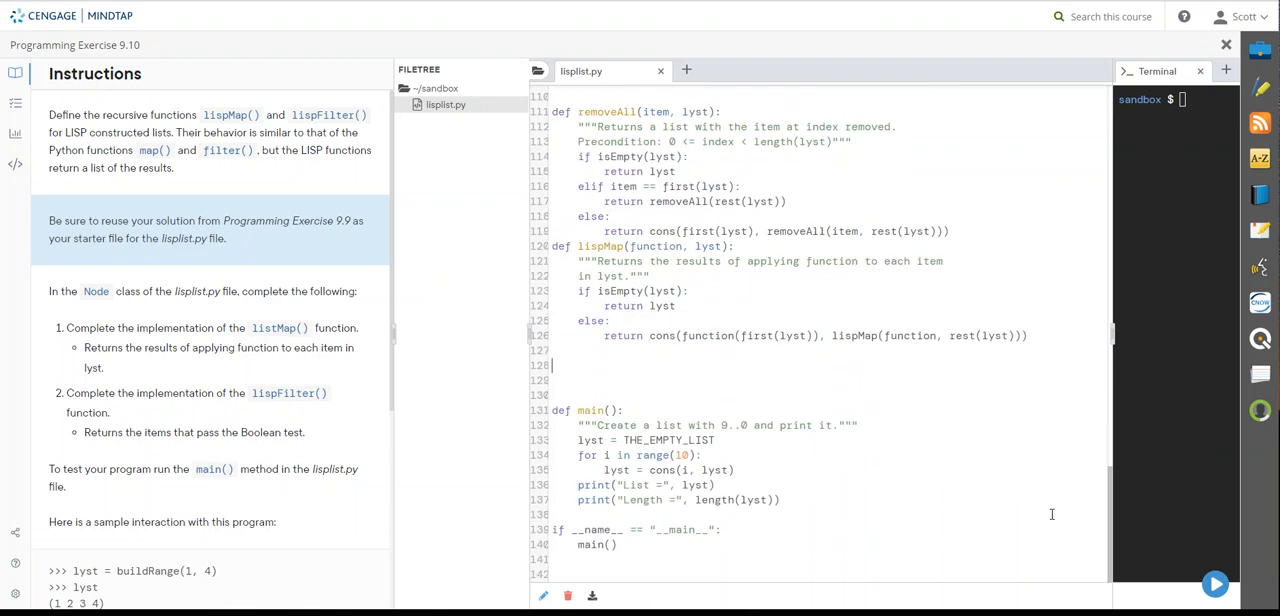
key(enter)
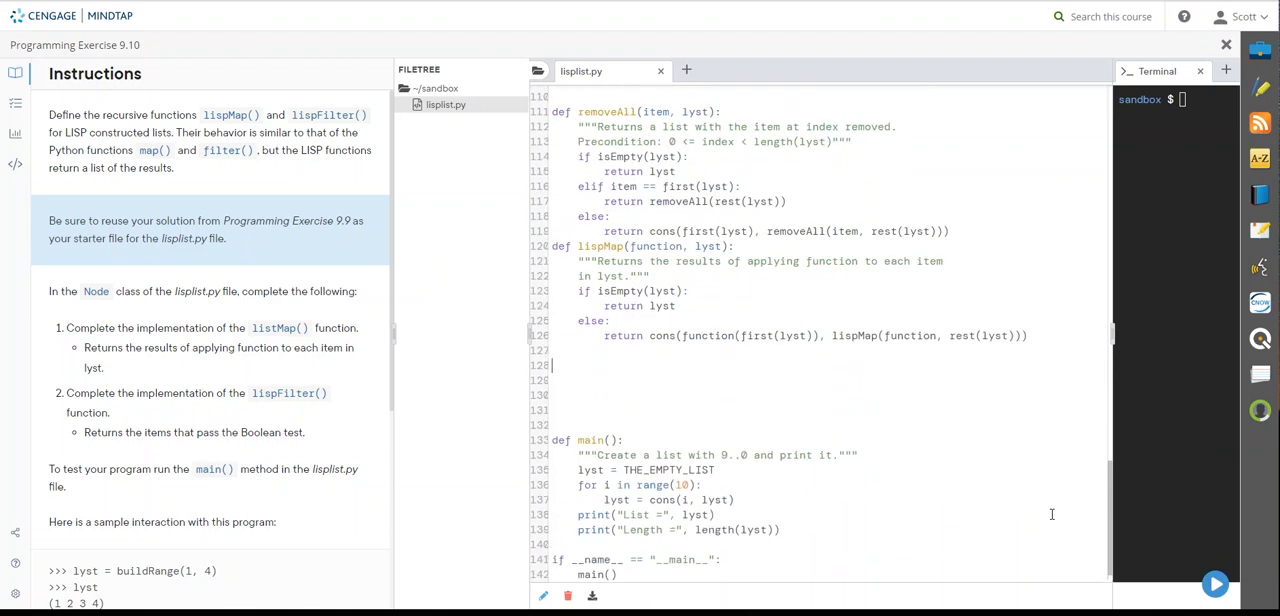
scroll(down, 3)
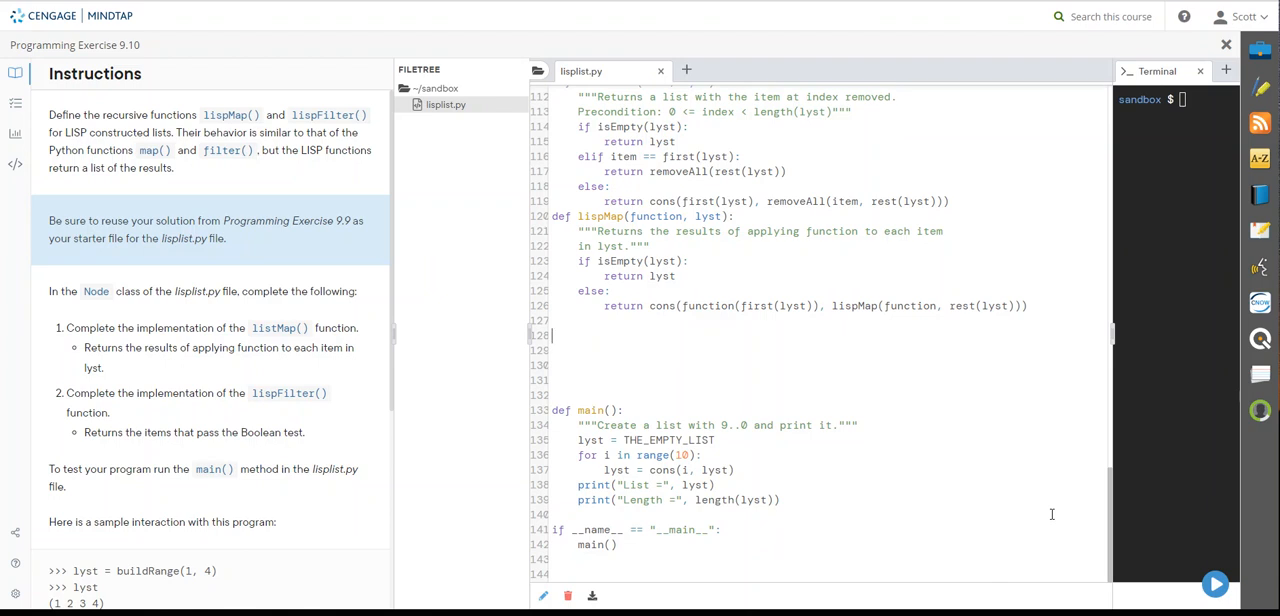
- Write the header def lispFilter(test, lyst): below lispMap
text(des)
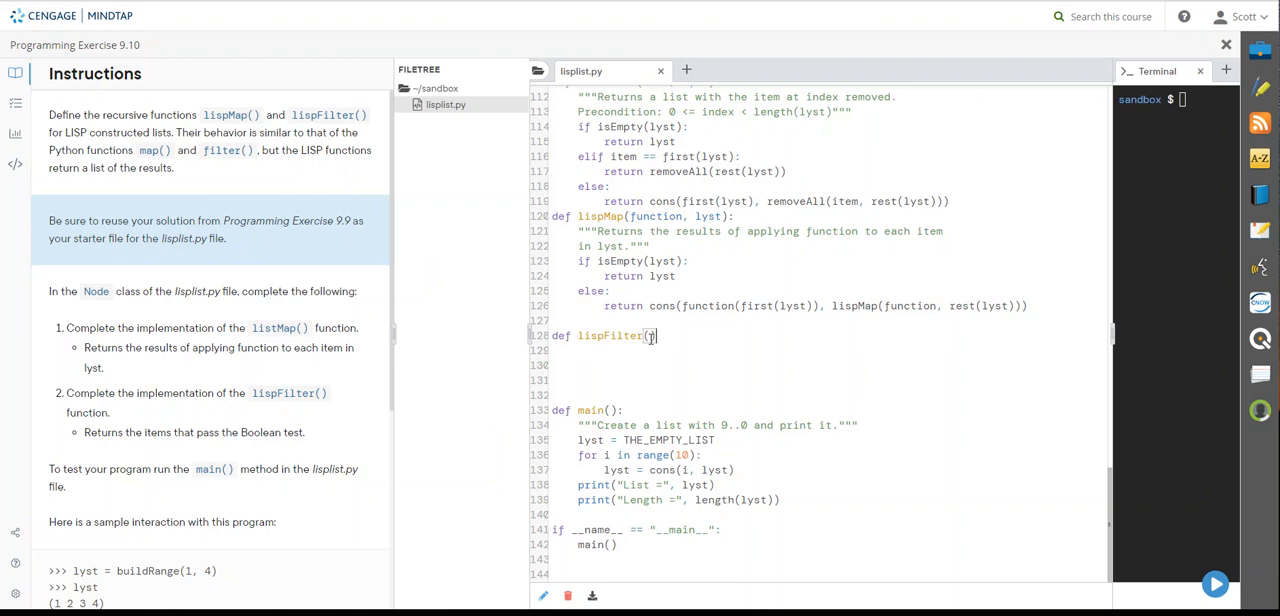
mouse_move(716, 412)
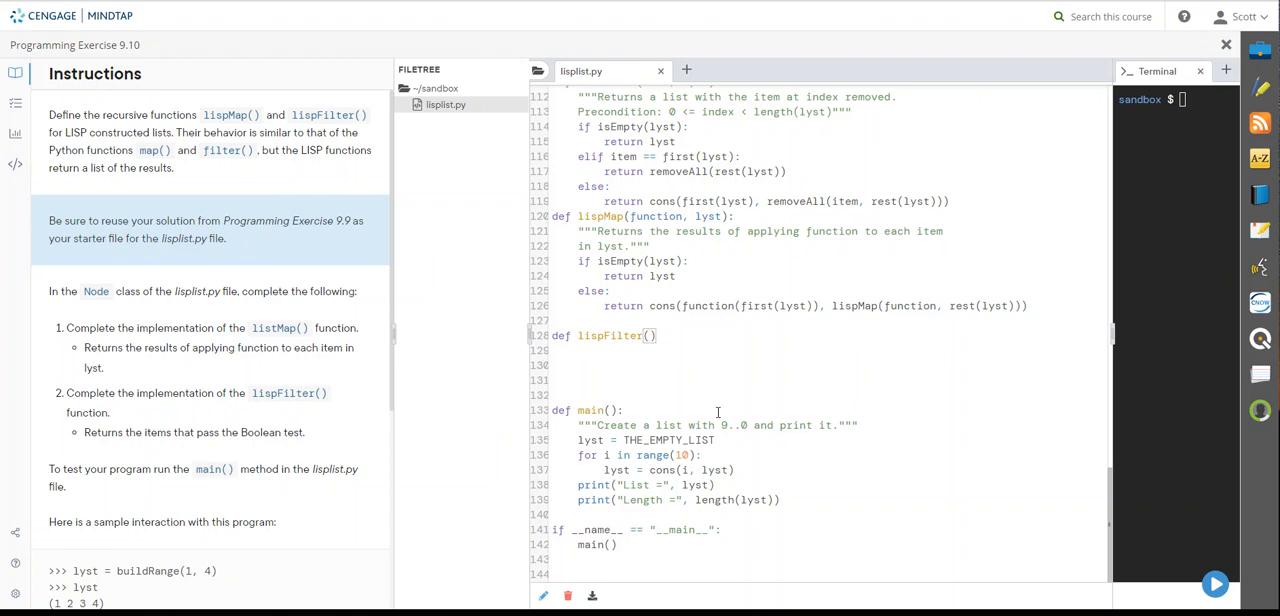
text(test)
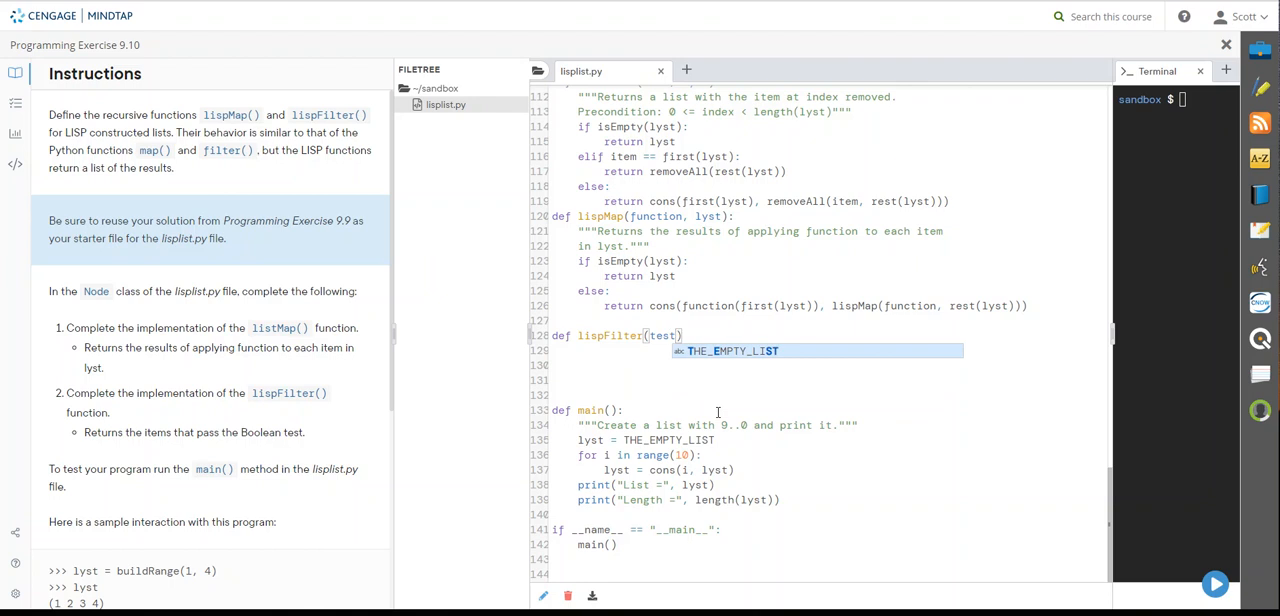
text(, lyst)
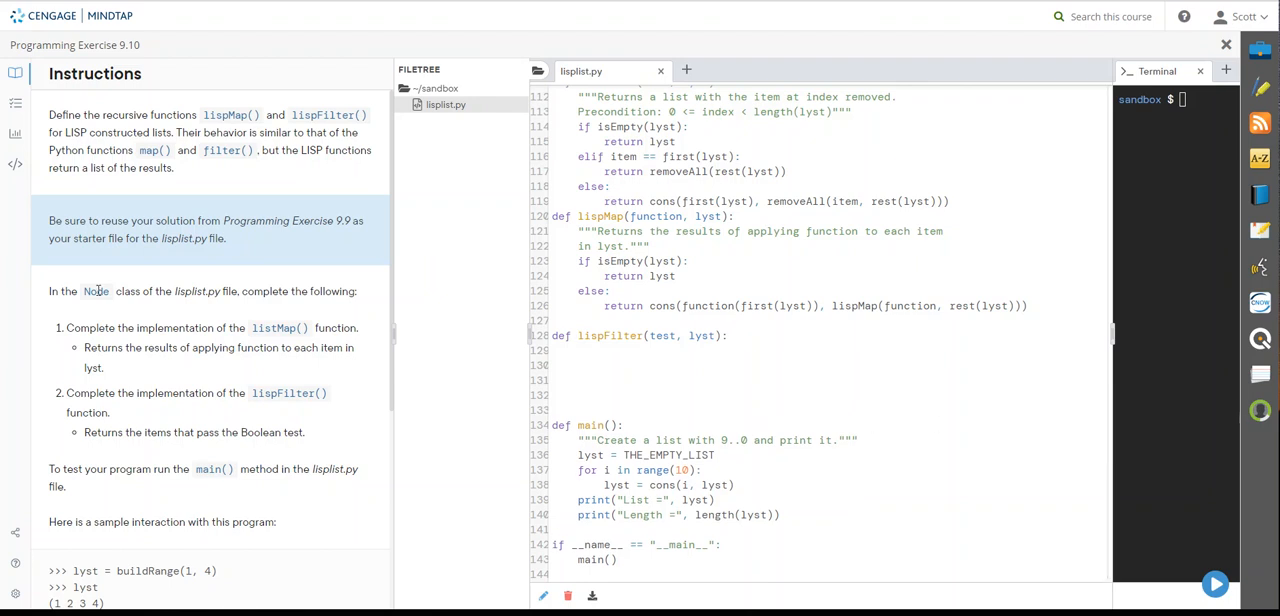
scroll(down, 3)
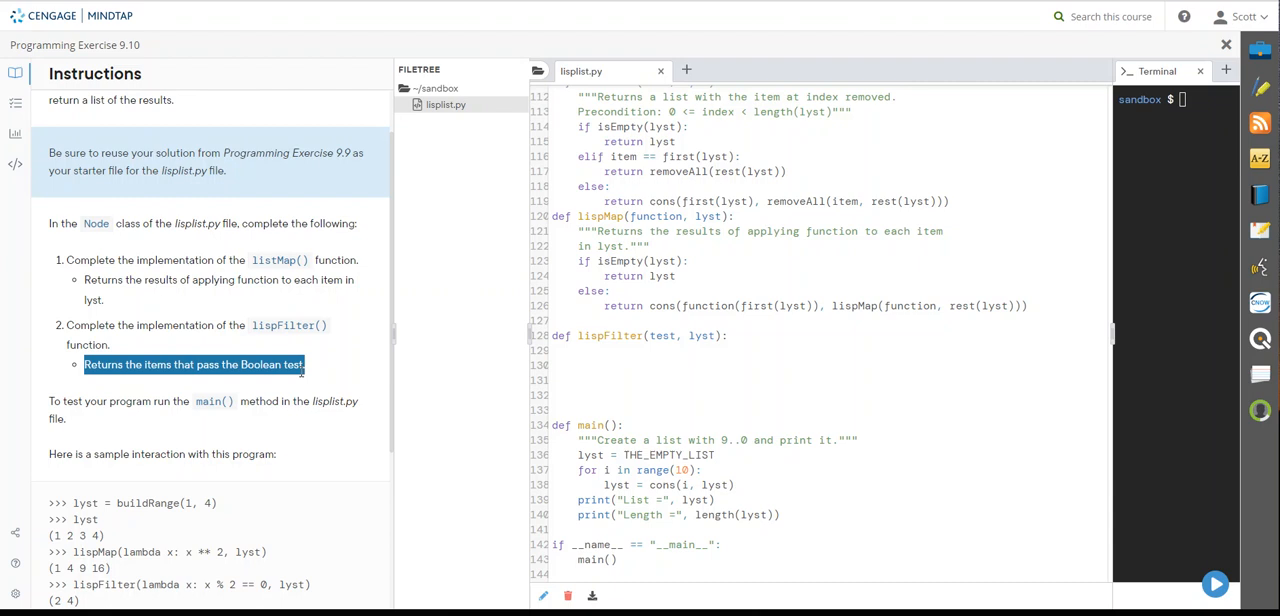
- Give lispFilter a docstring, an isEmpty(lyst) return, and an elif test(first(lyst)): branch
click(730, 334)
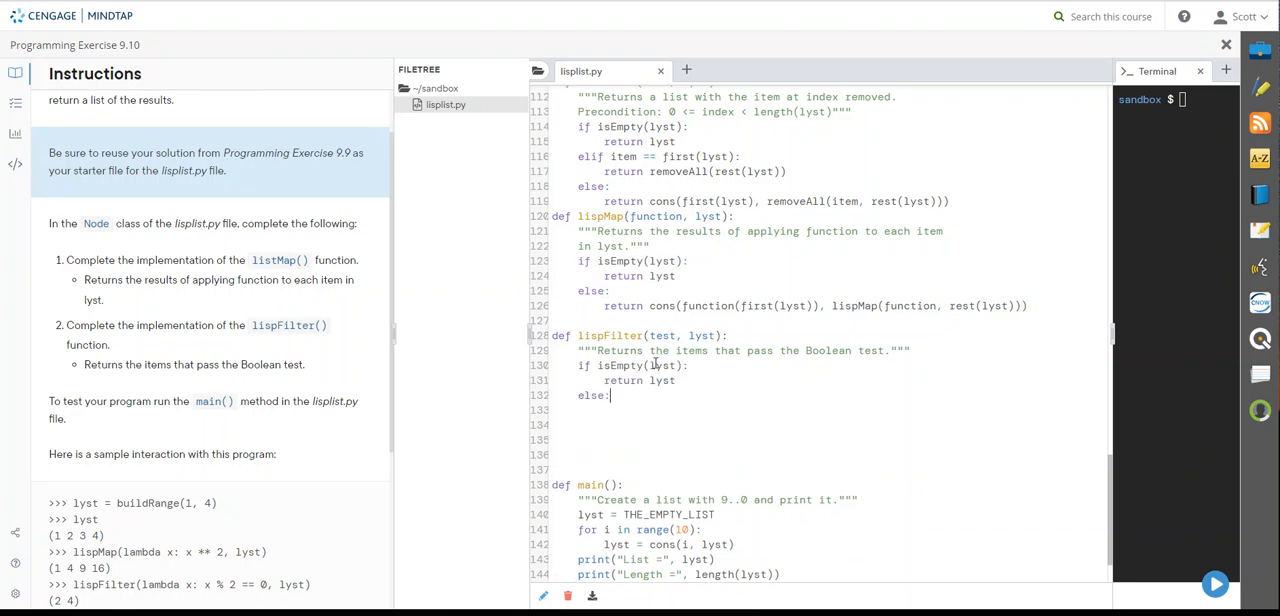
key(Backspace)
text(elif)
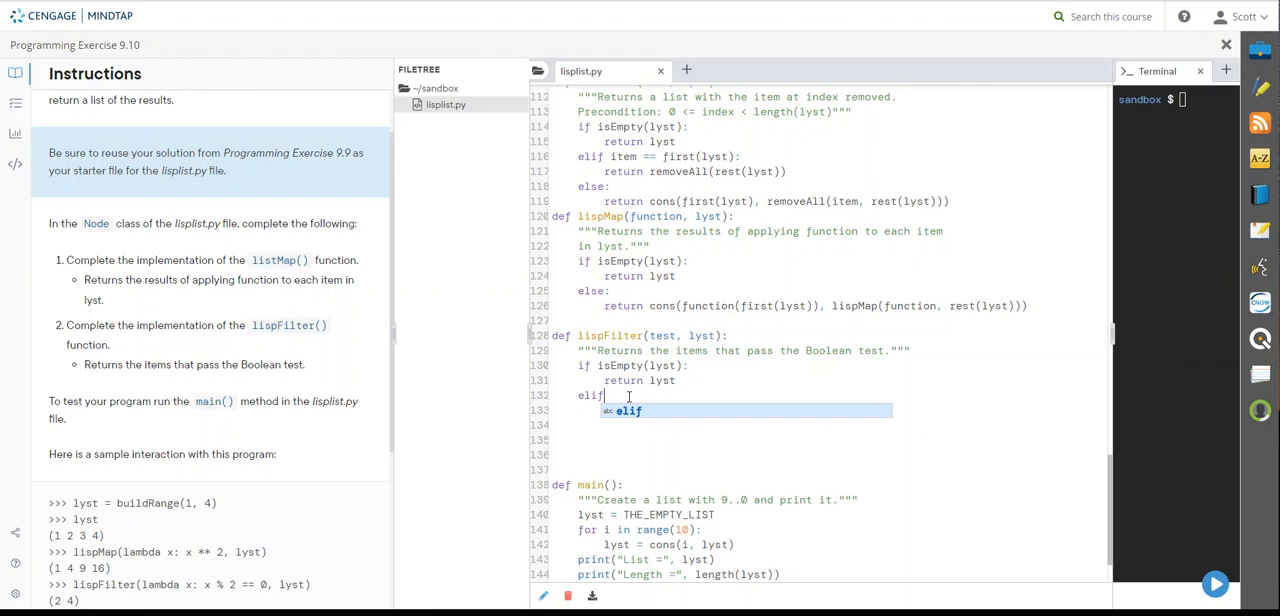
text(test()
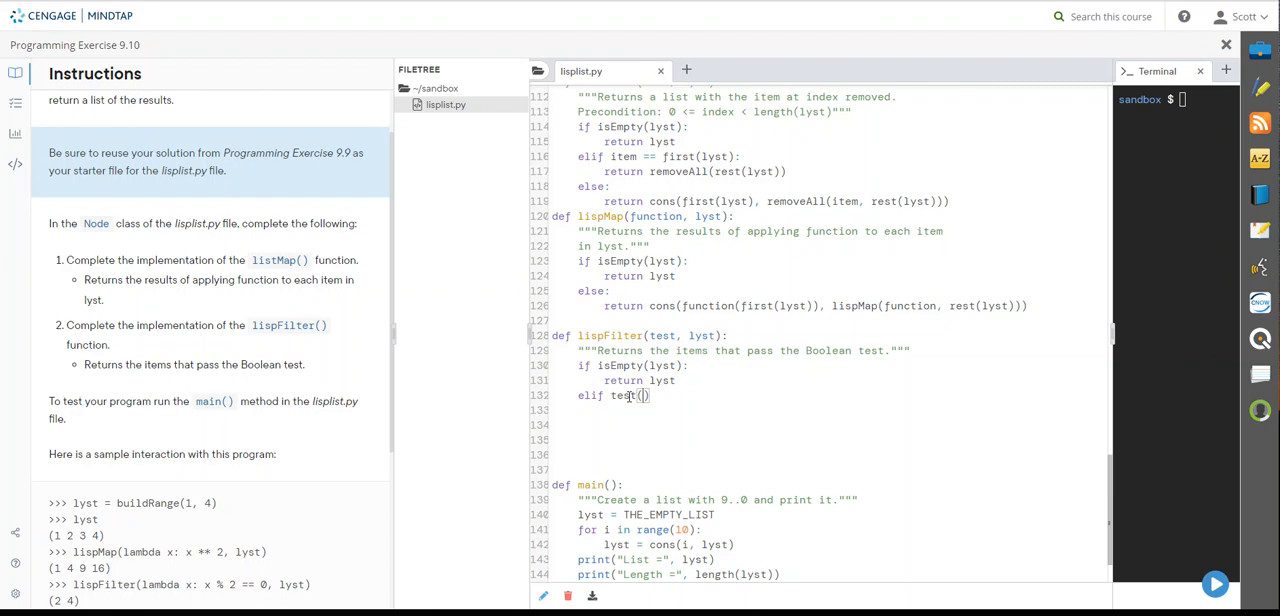
text(first()
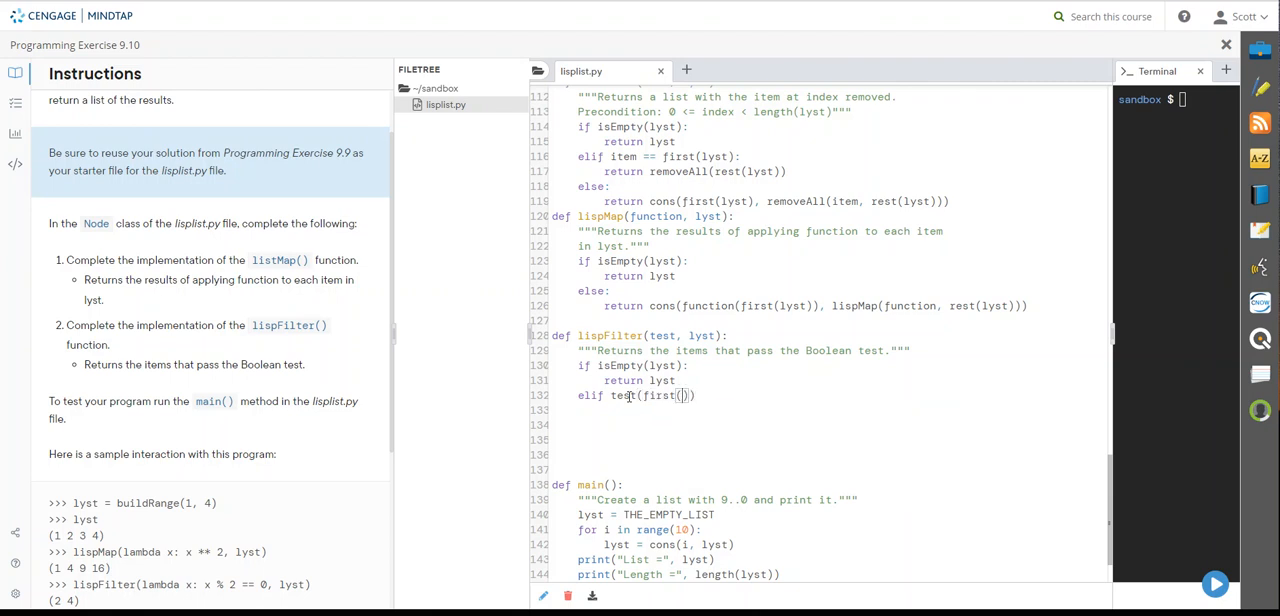
text(lyst)
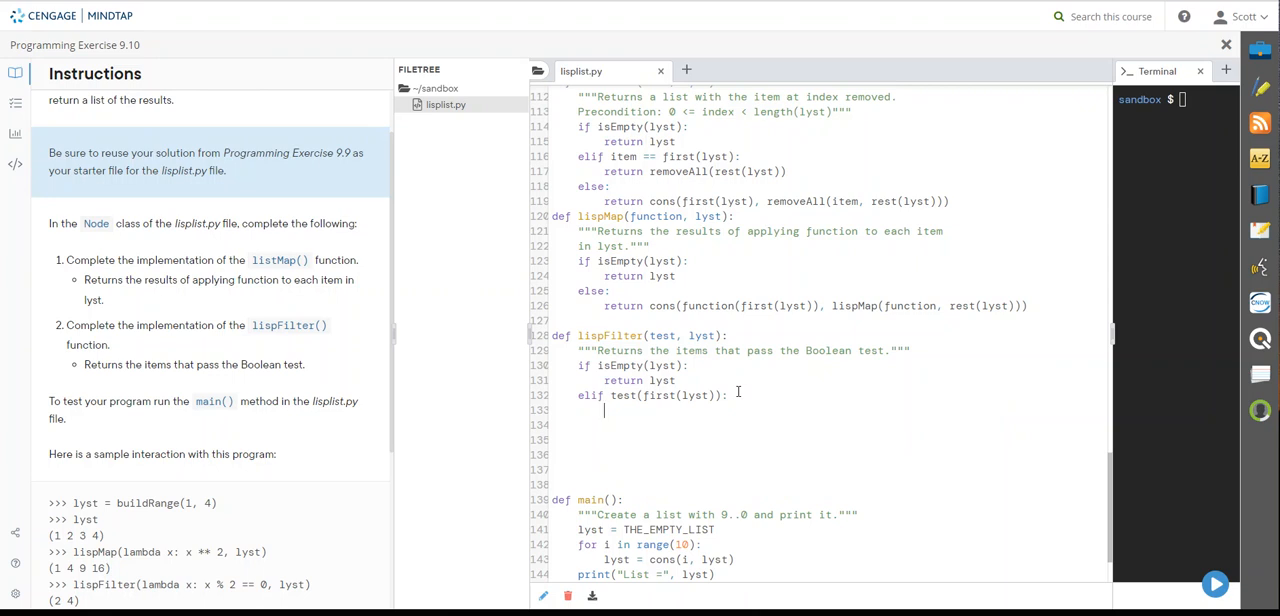
- Return cons(first(lyst), lispFilter(test, rest(lyst))) in the elif branch and begin the else line
text(return)
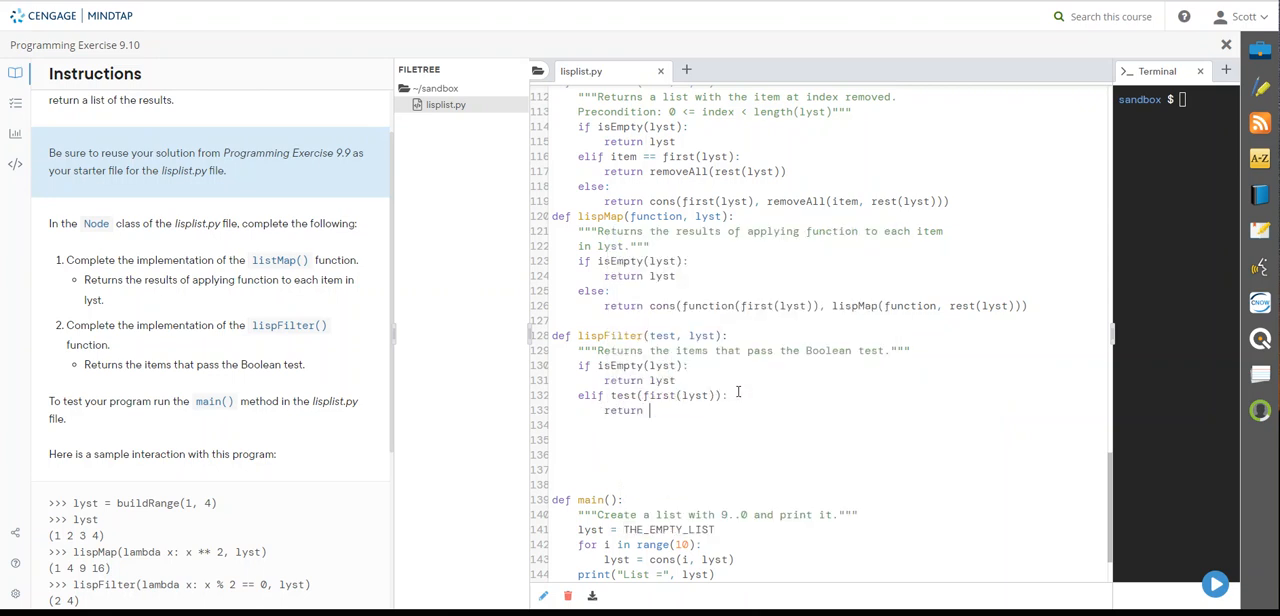
text(cons())
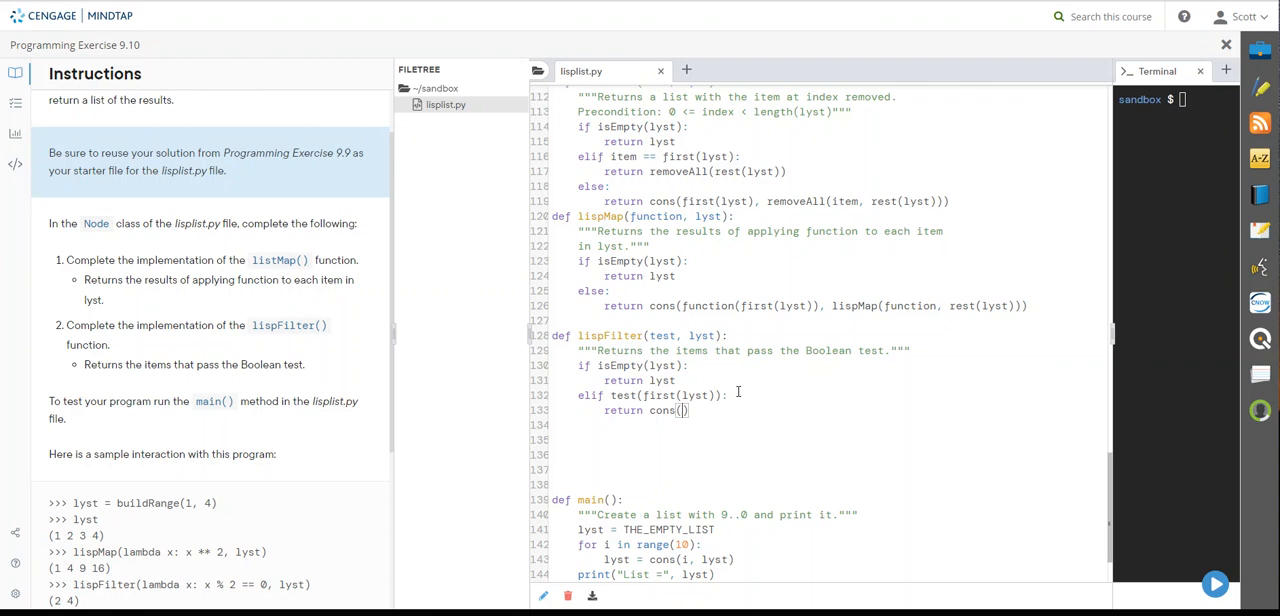
text(first(lyst)
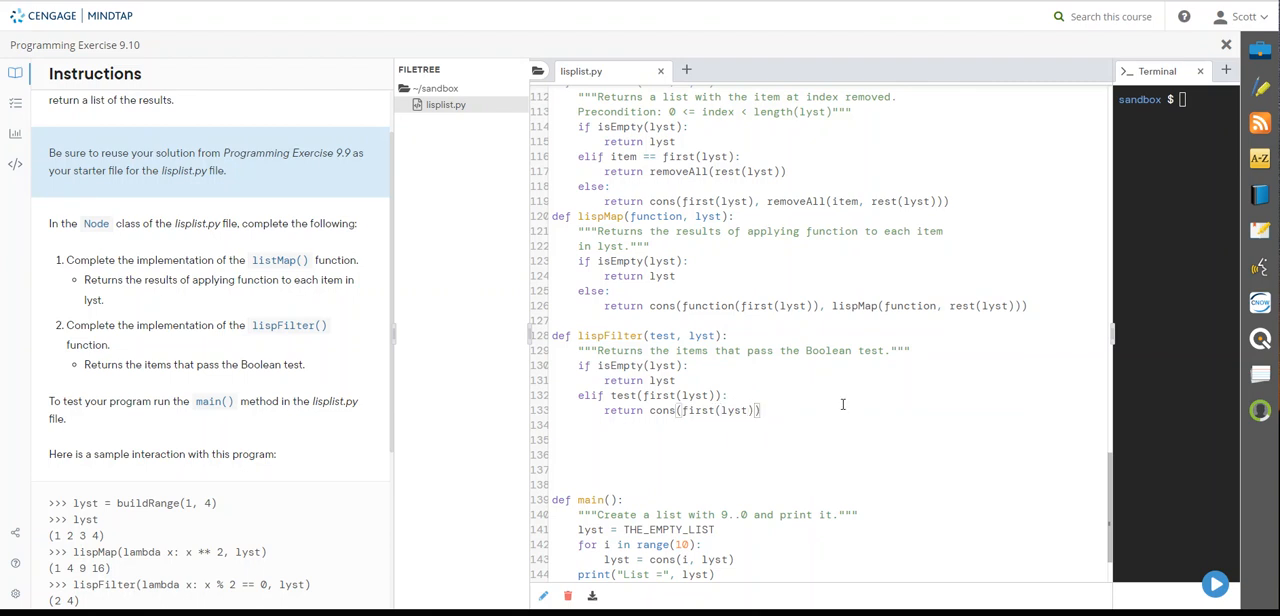
text(,)
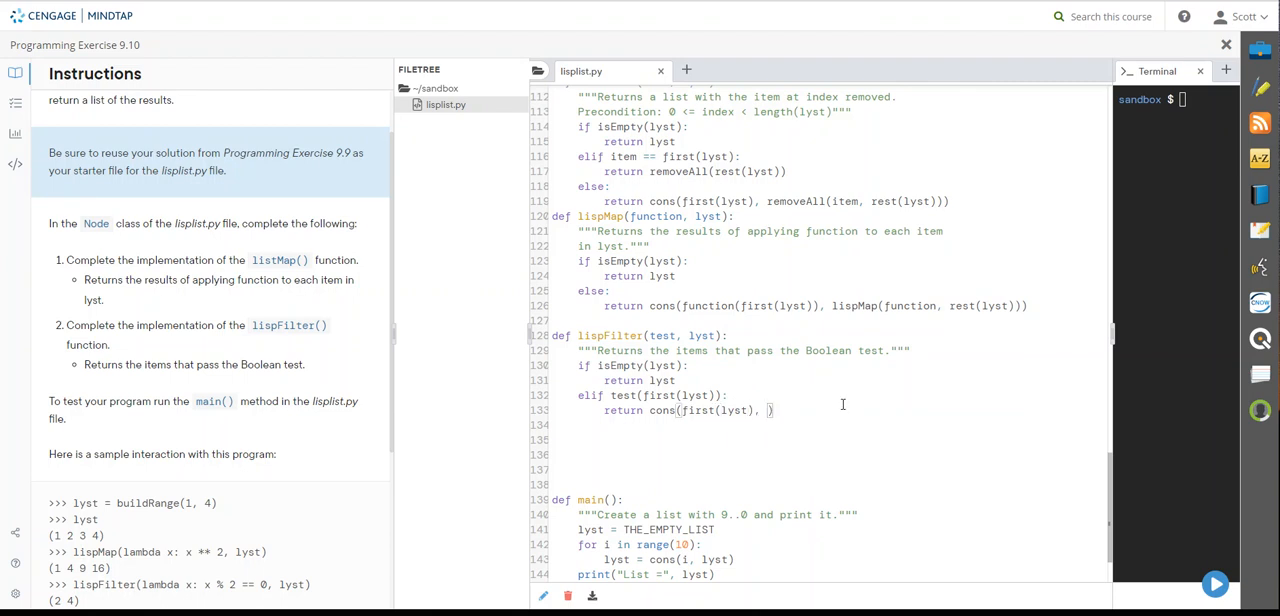
text(lispFilter()
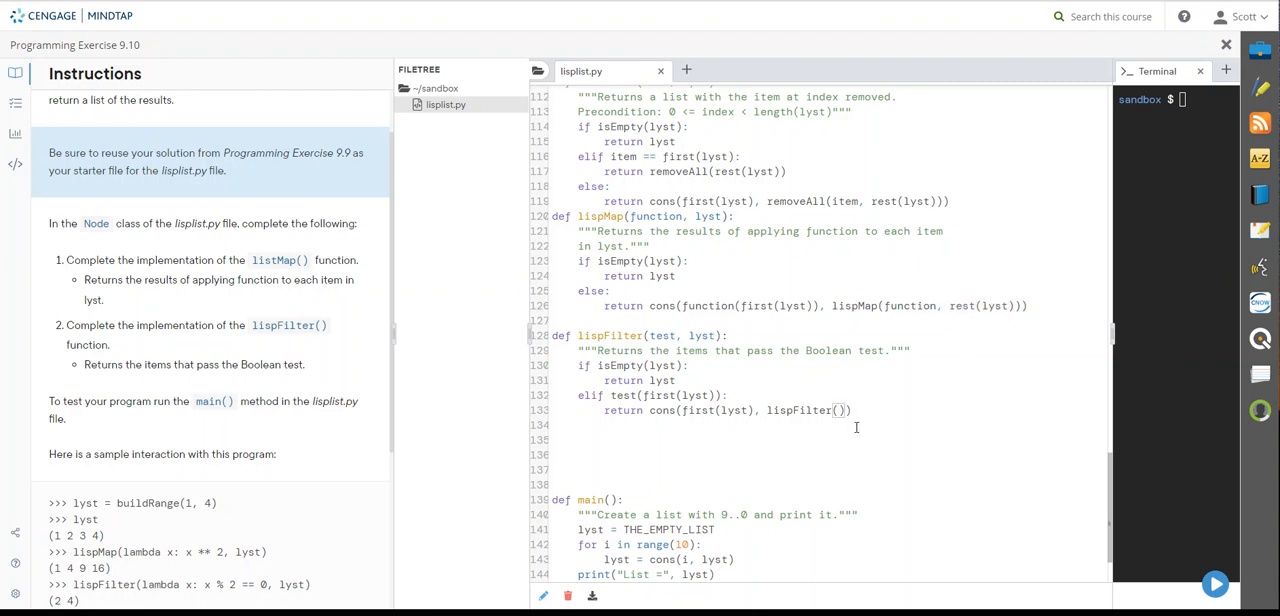
text(test, rest(lyst)
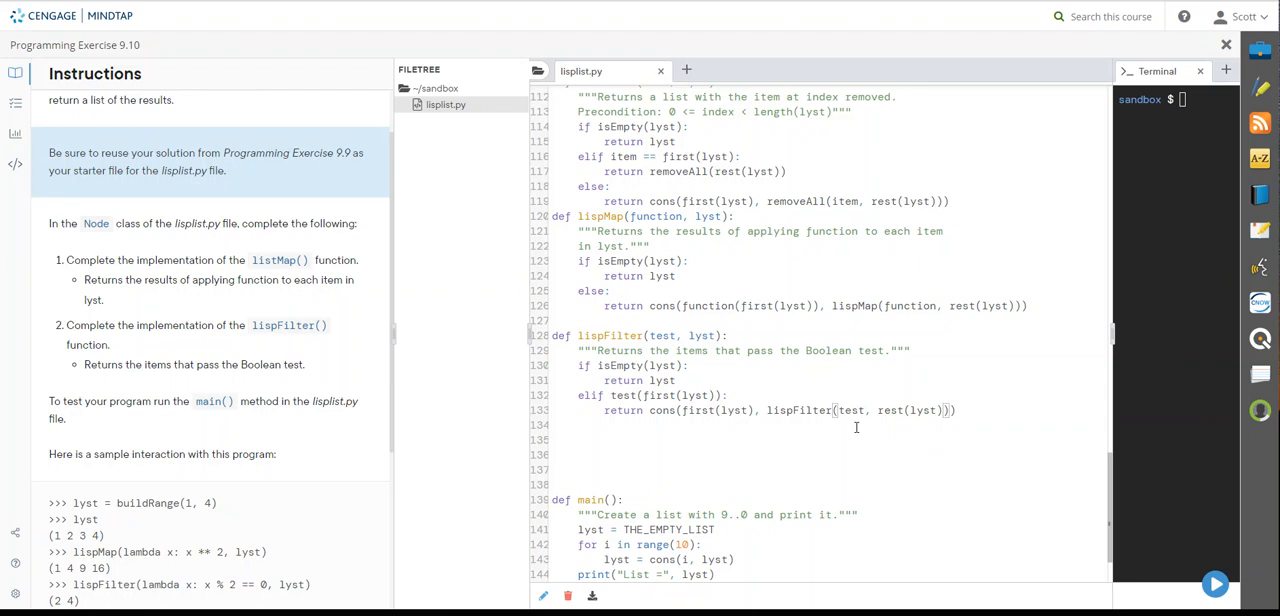
mouse_move(976, 408)
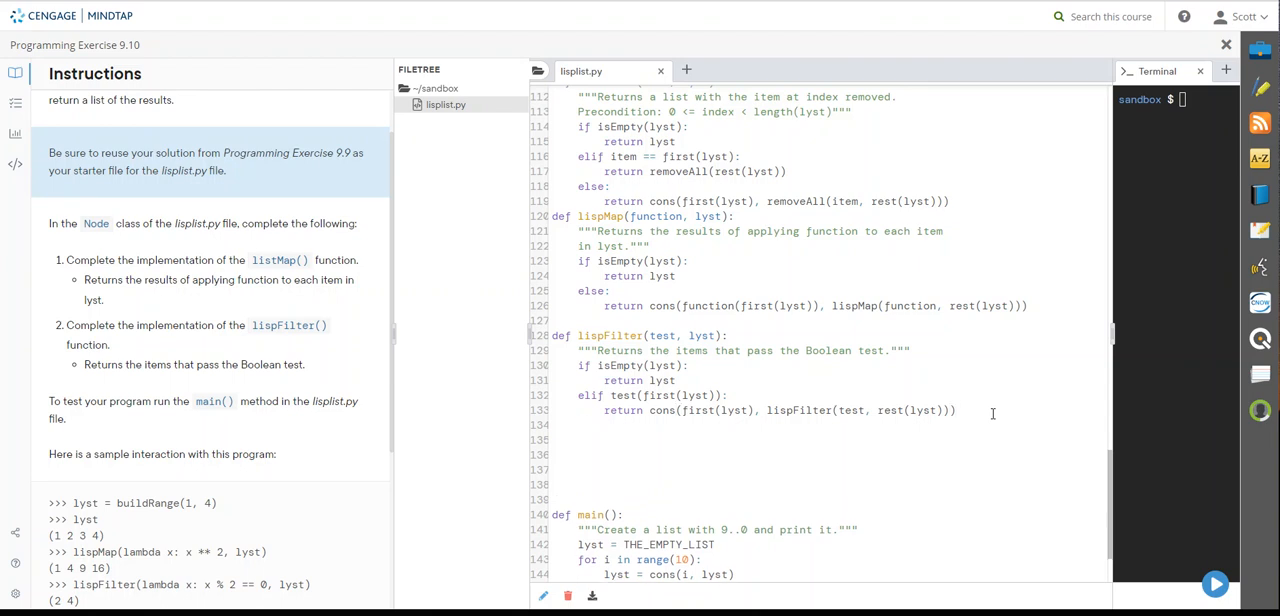
text(else:)
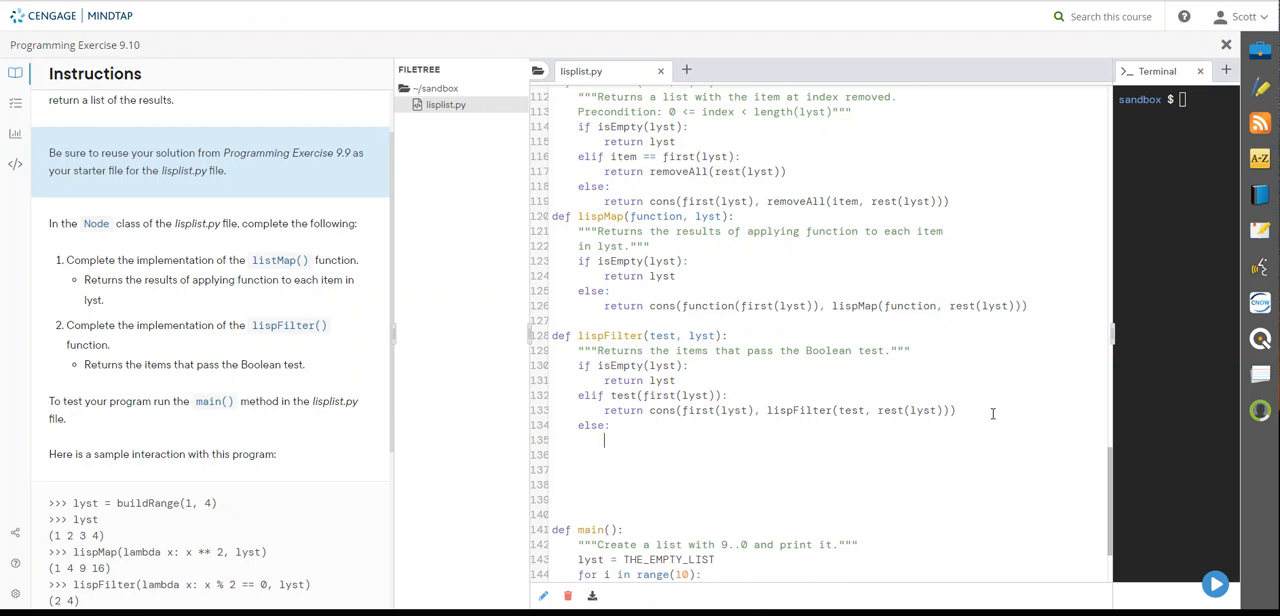
- Return lispFilter(test, rest(lyst)) in the else branch, completing the recursive filter
text(return)
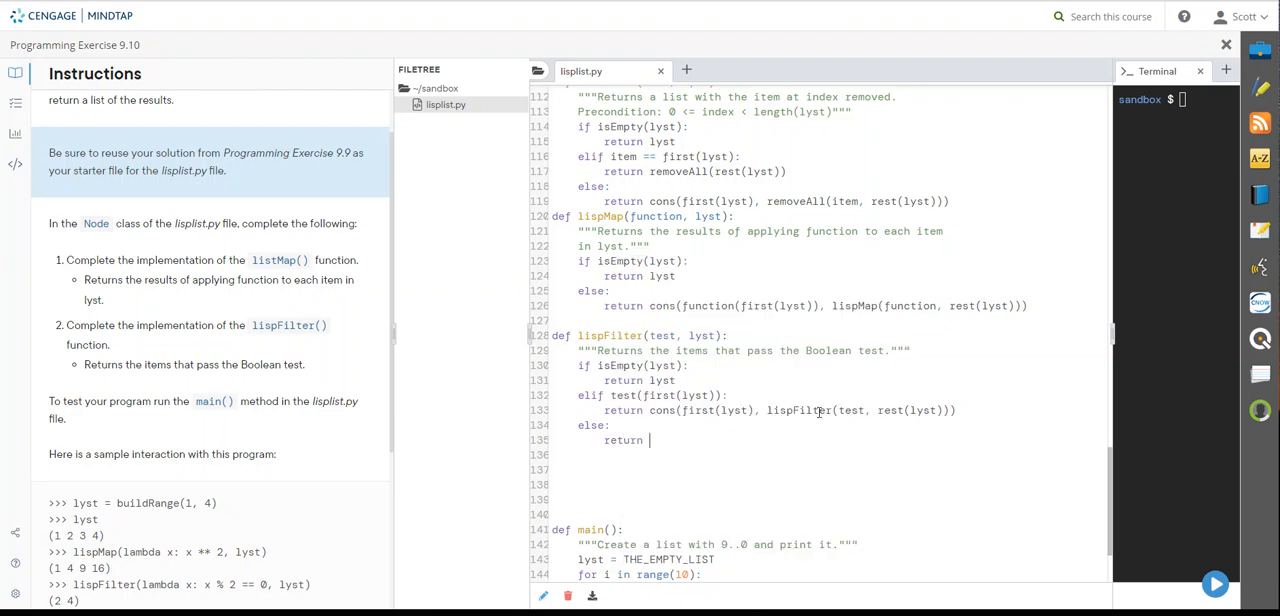
mouse_move(756, 418)
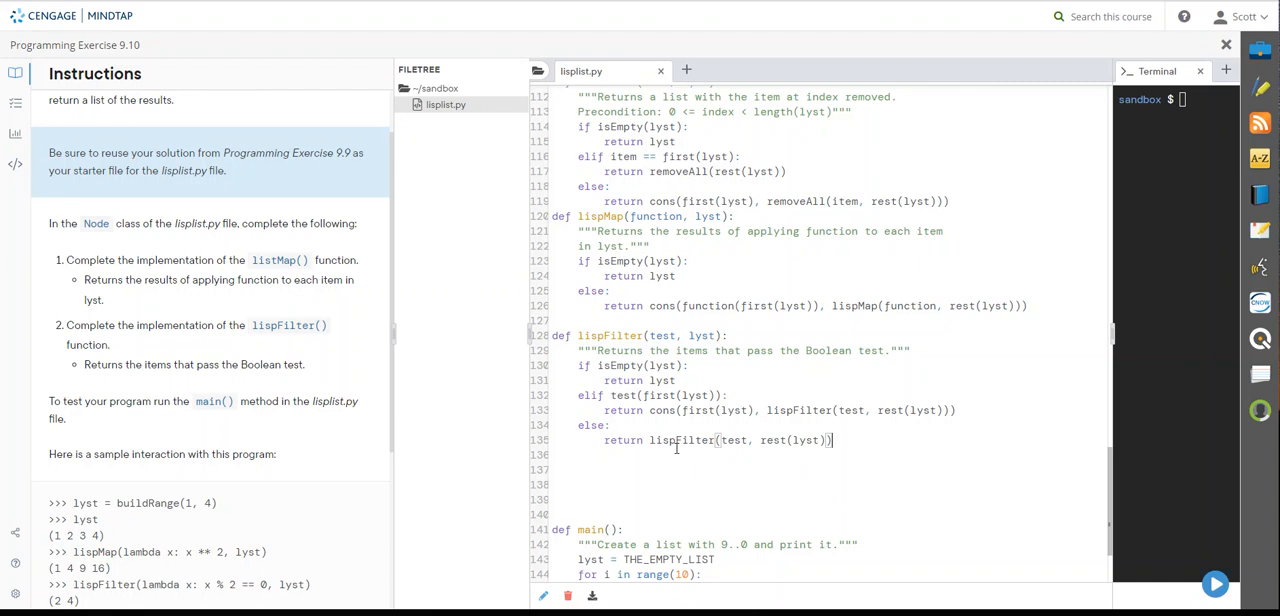
mouse_move(700, 448)
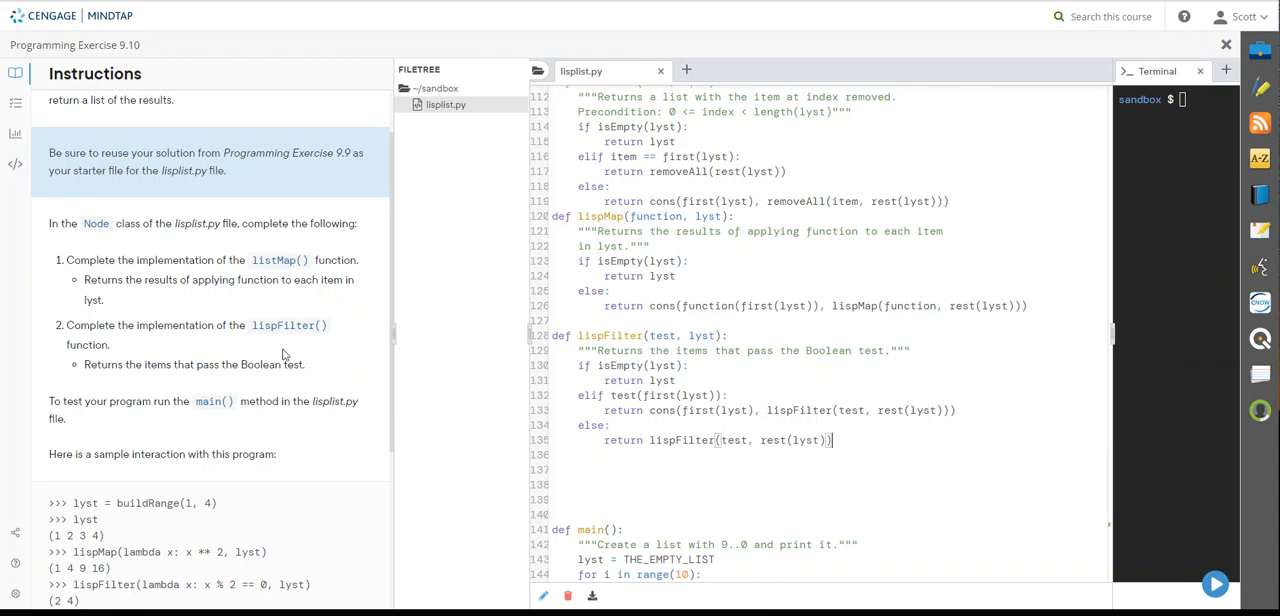
mouse_move(270, 360)
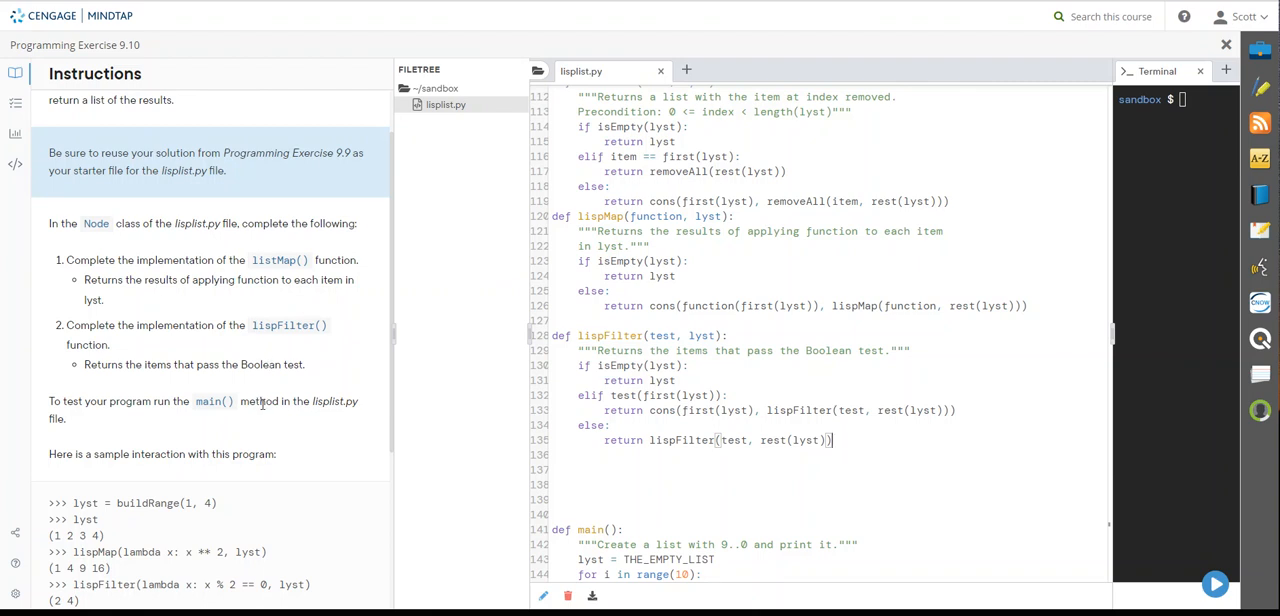
mouse_move(556, 404)
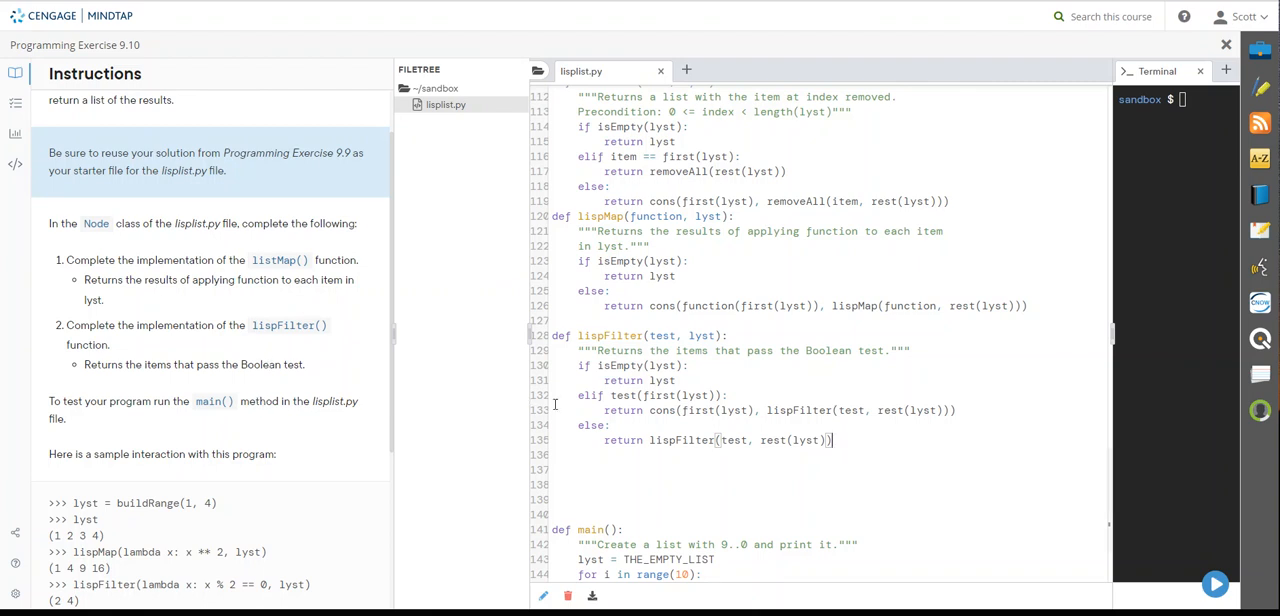
scroll(down, 3)
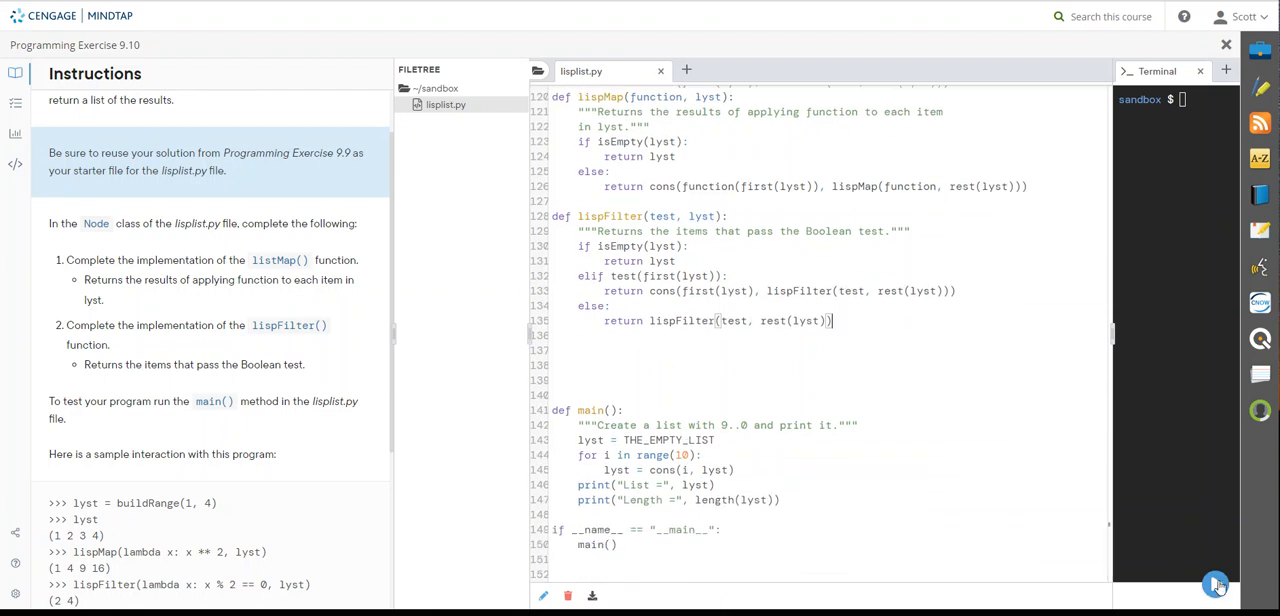
click(1216, 584)
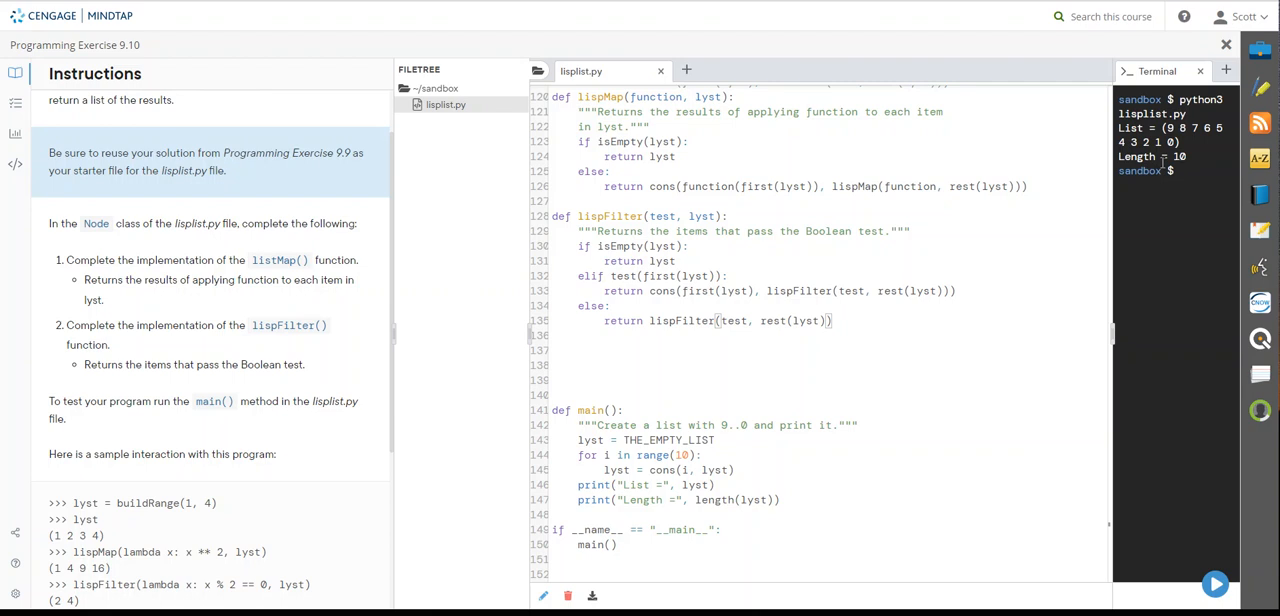
mouse_move(988, 276)
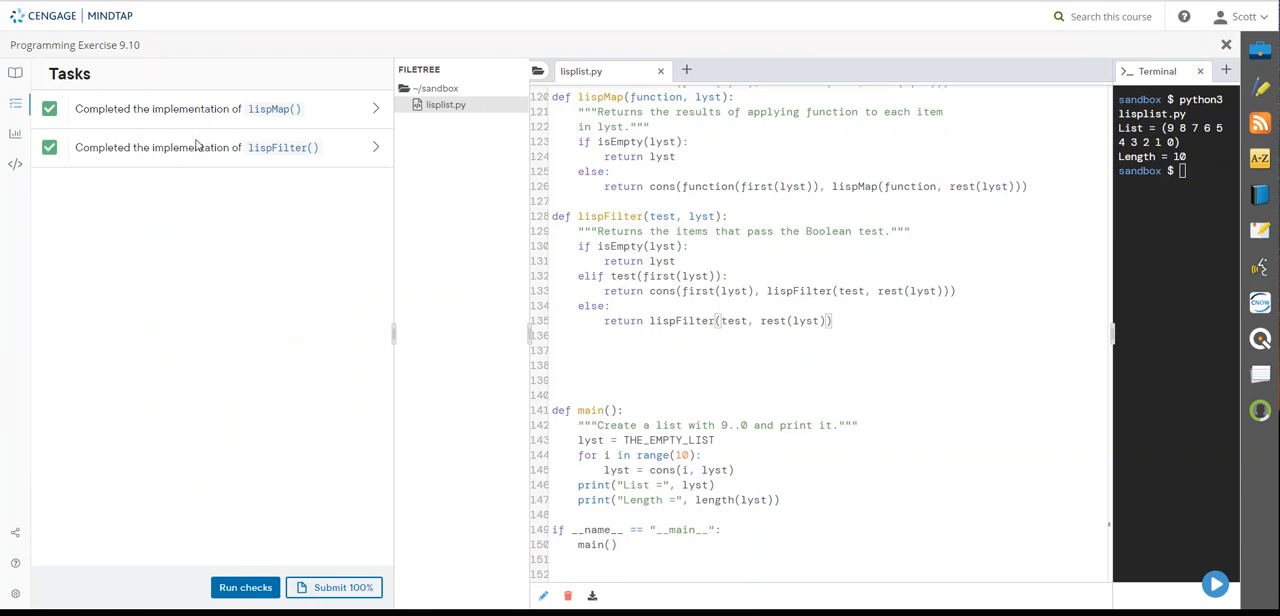
mouse_move(392, 342)
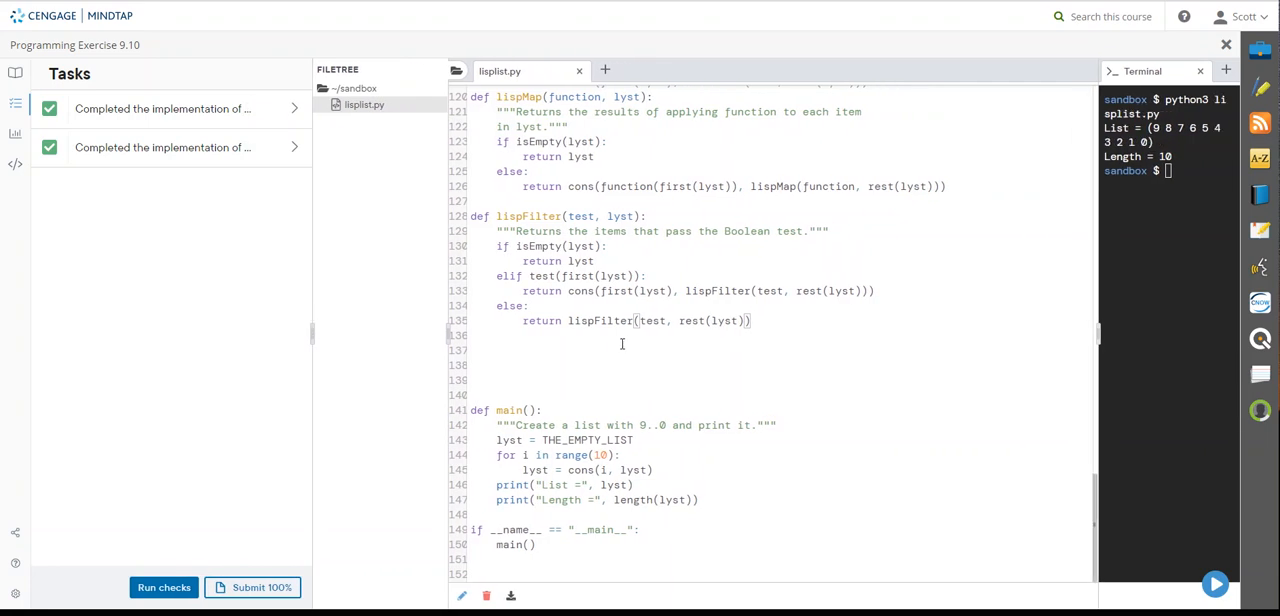
- Run the task checks so both lispMap() and lispFilter() implementations show as passed
scroll(up, 3)
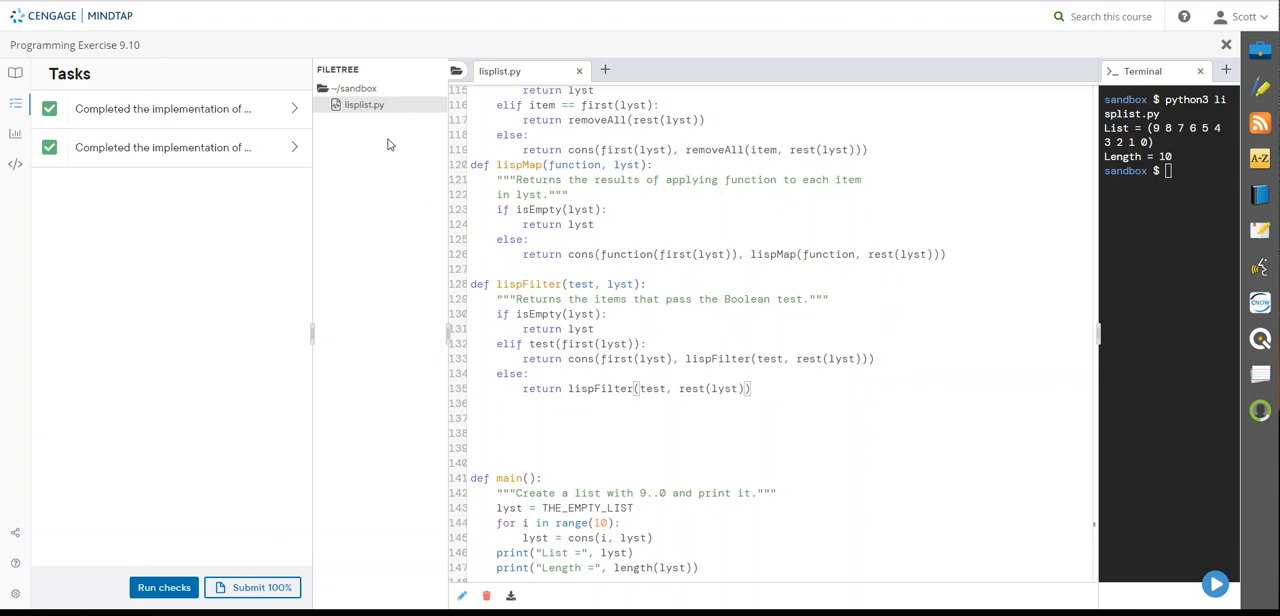
mouse_move(1248, 68)
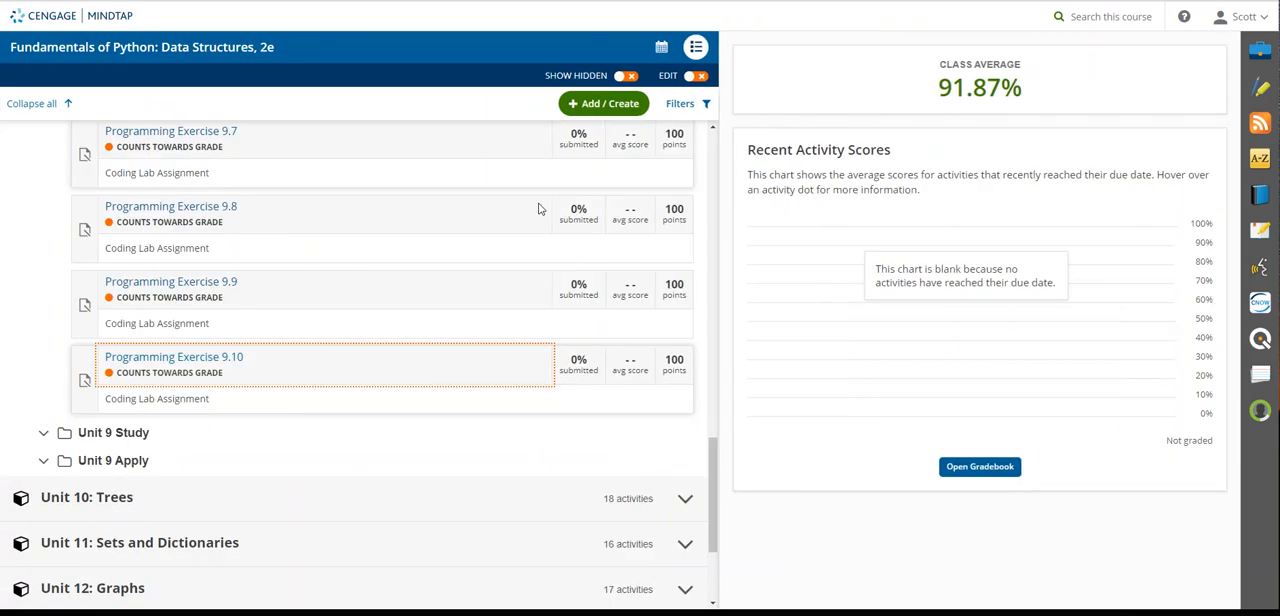
mouse_move(98, 500)
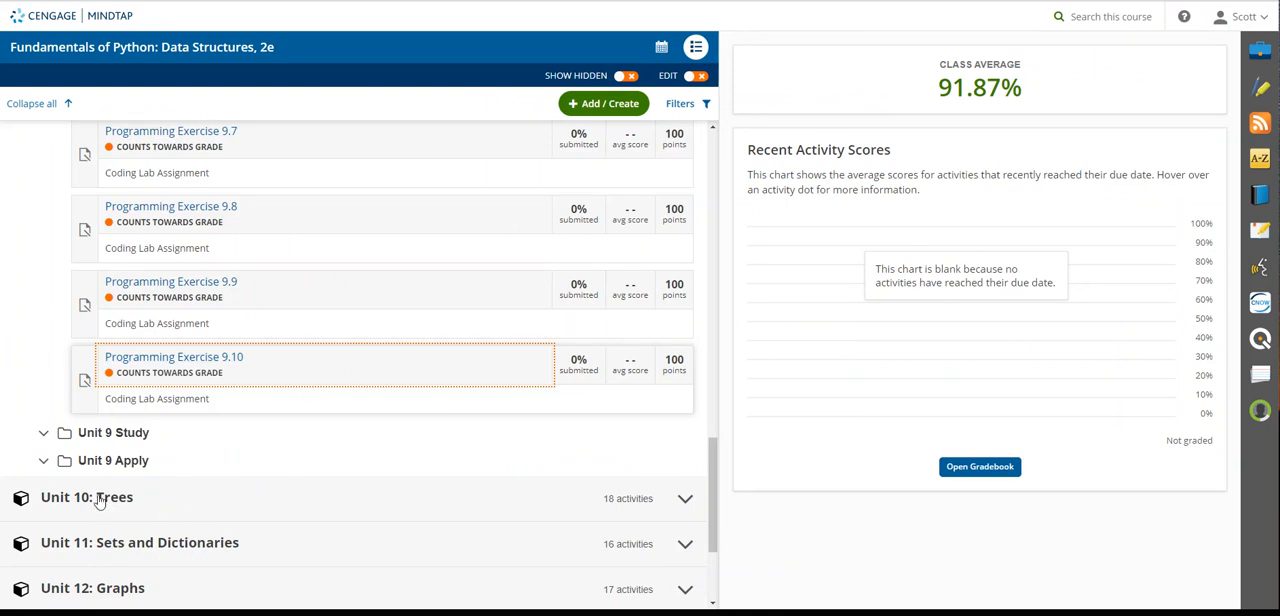
mouse_move(492, 360)
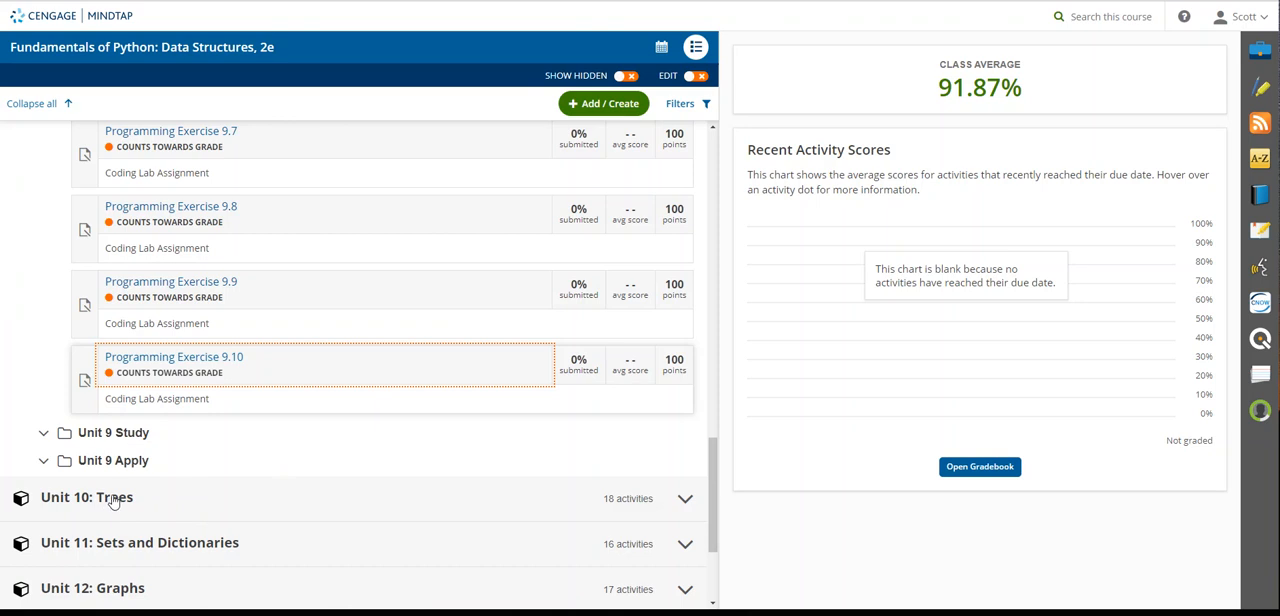
mouse_move(414, 312)
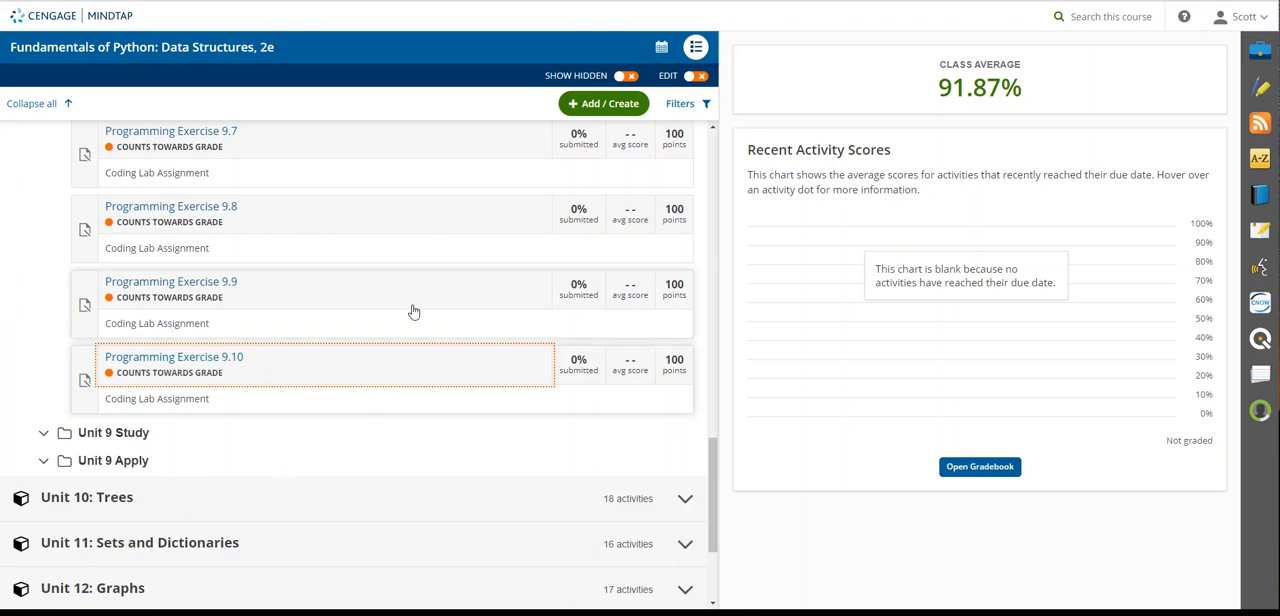